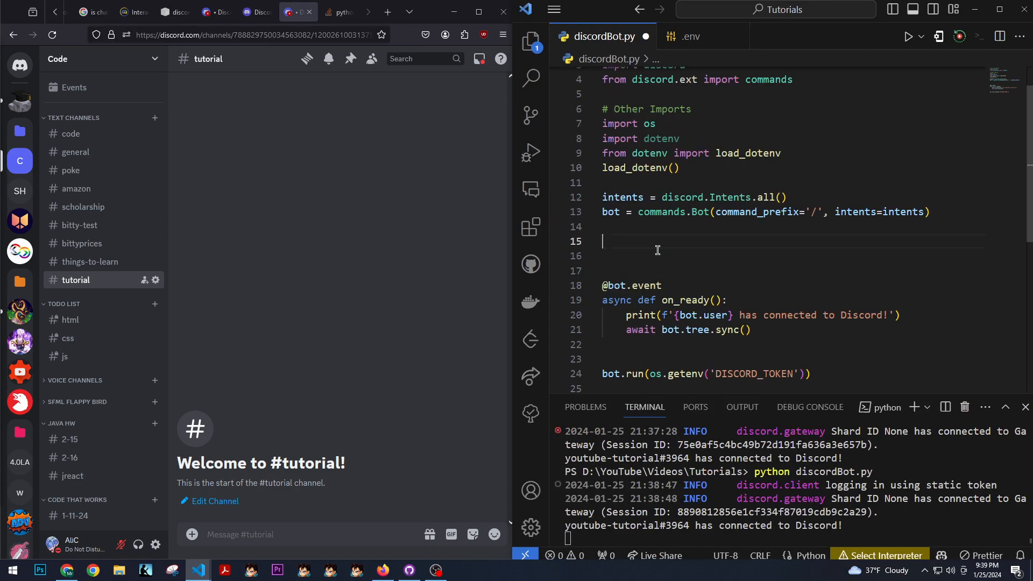
pyautogui.write('@bot.')
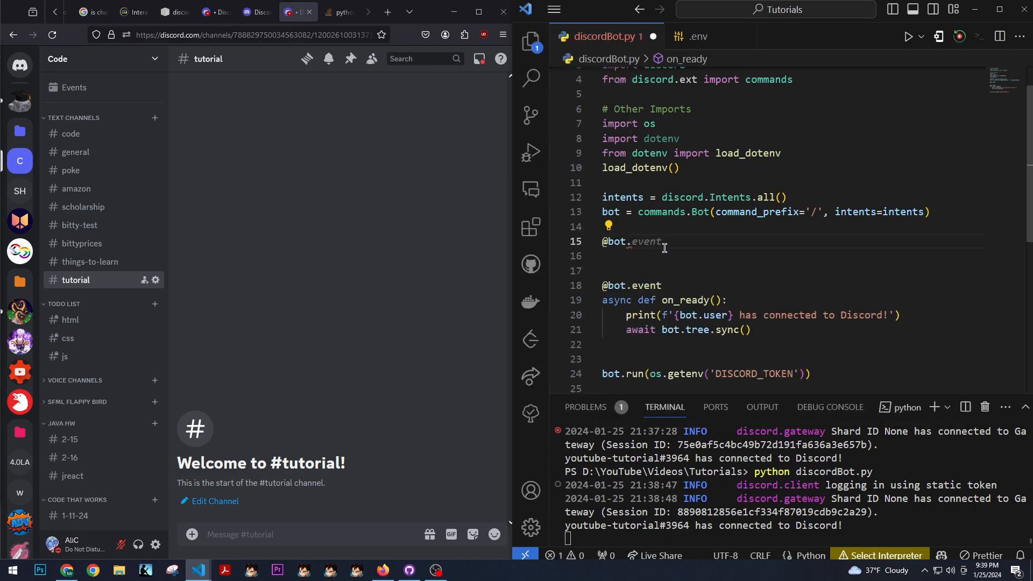
pyautogui.write('hi')
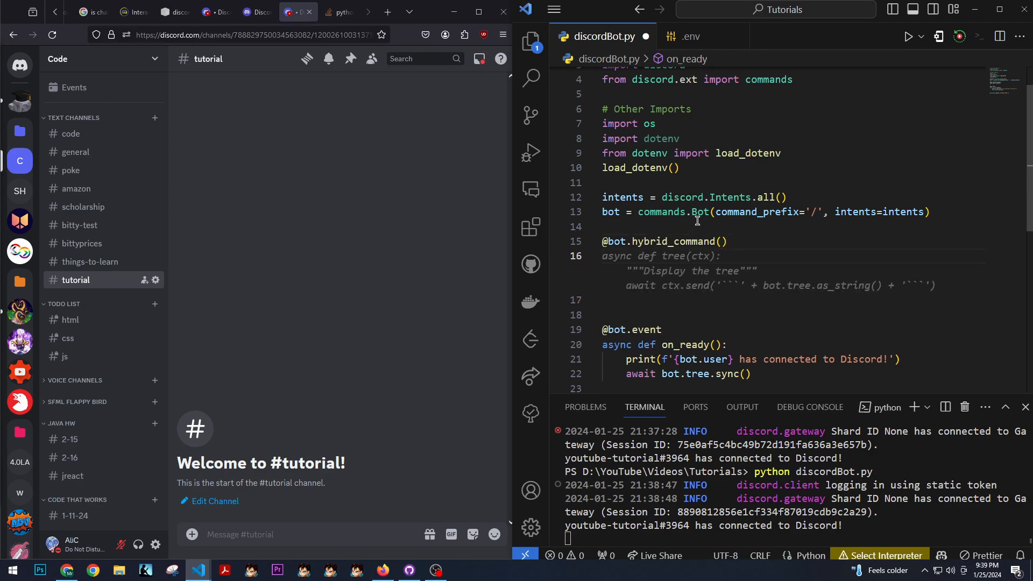
pyautogui.scroll(-3)
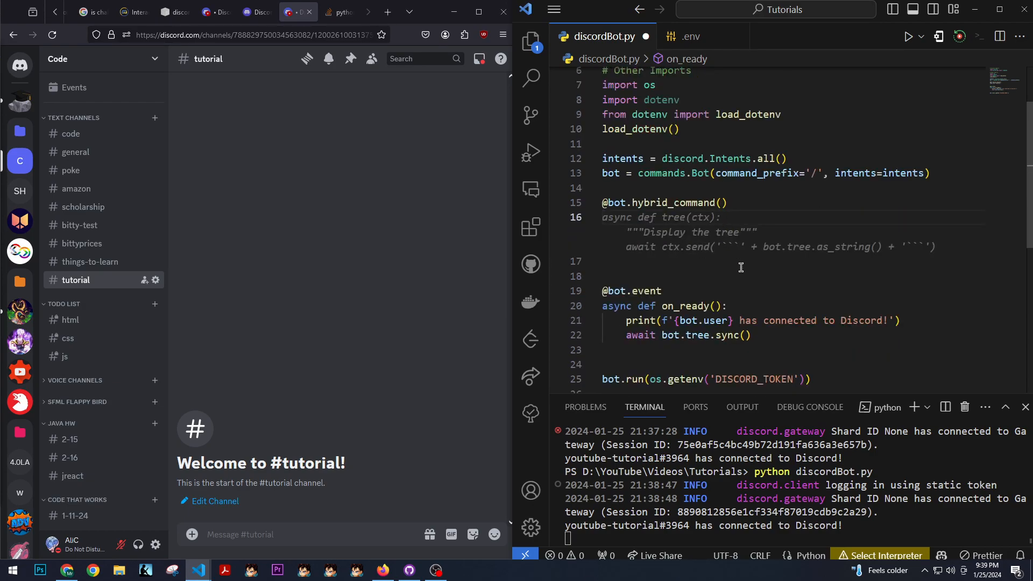
pyautogui.moveTo(703, 273)
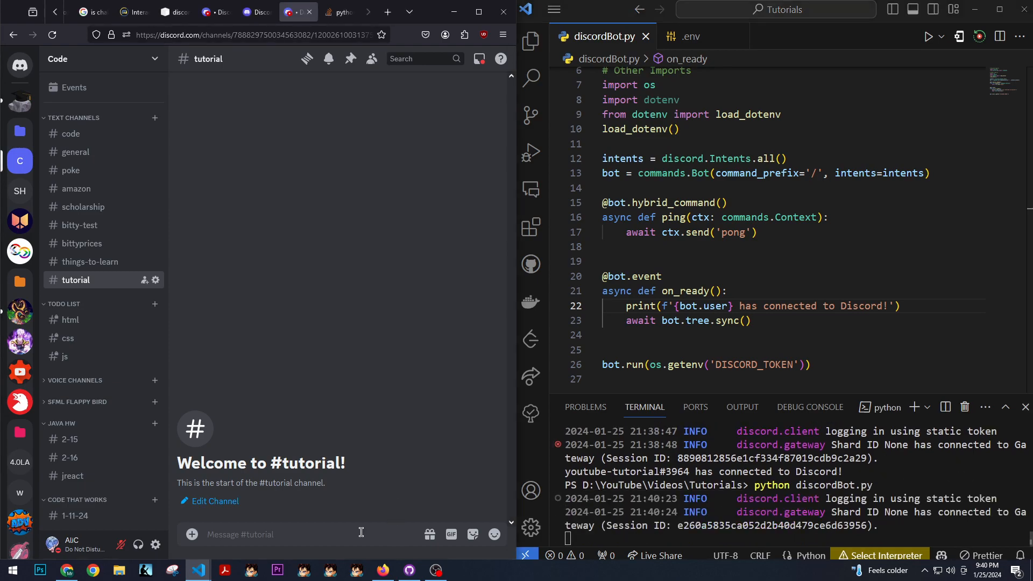
# Step: Send /ping in #tutorial to get the bot's 'pong' reply, then enter /ping again
pyautogui.write('/ping')
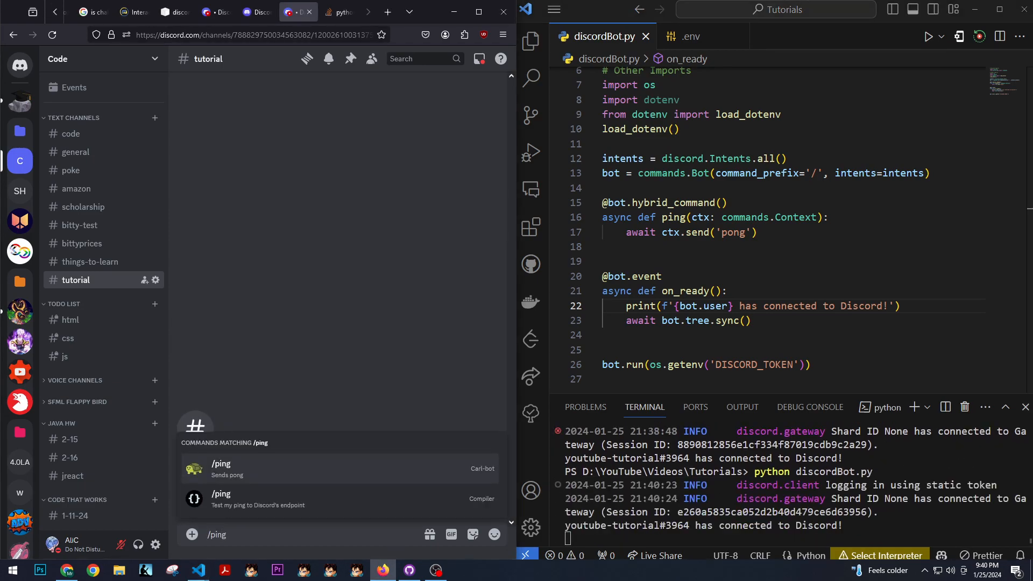
pyautogui.press('Return')
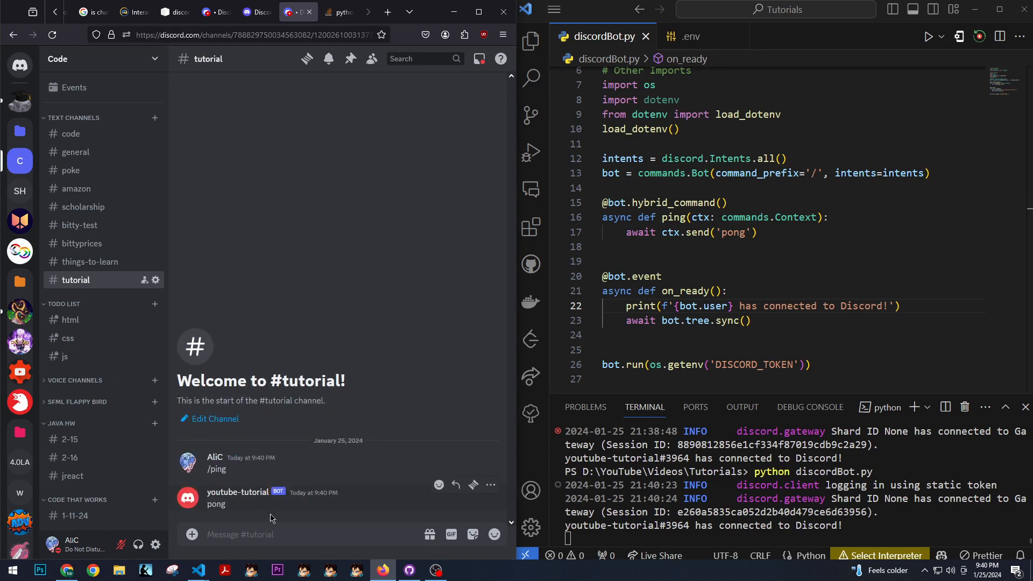
pyautogui.write('/pn')
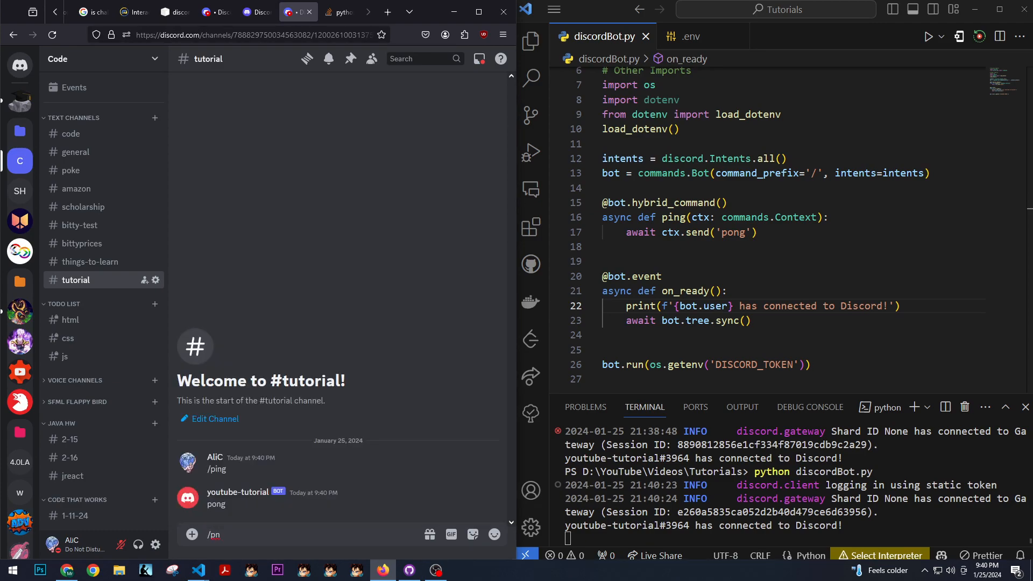
pyautogui.write('ing')
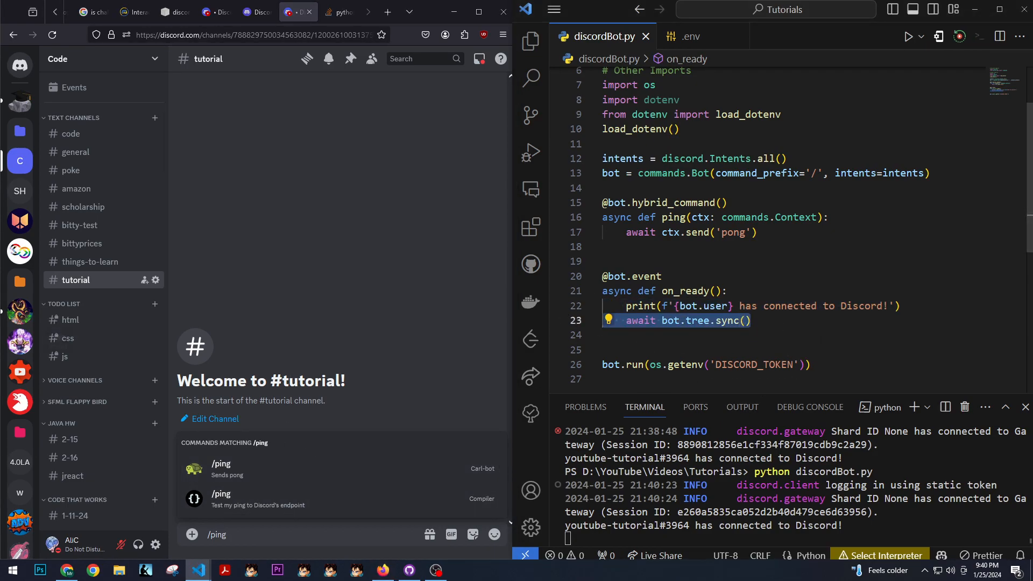
pyautogui.moveTo(313, 495)
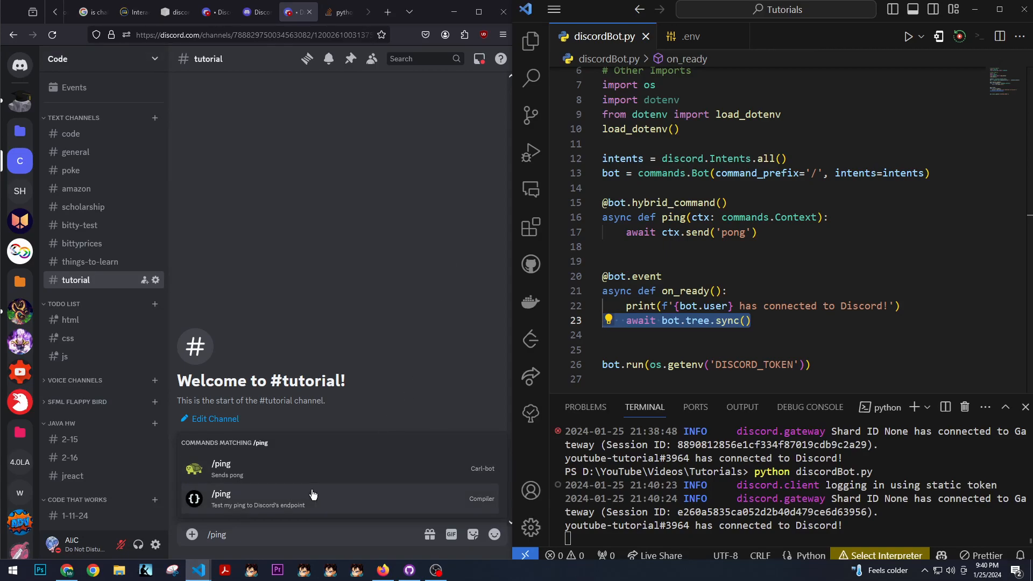
pyautogui.moveTo(355, 390)
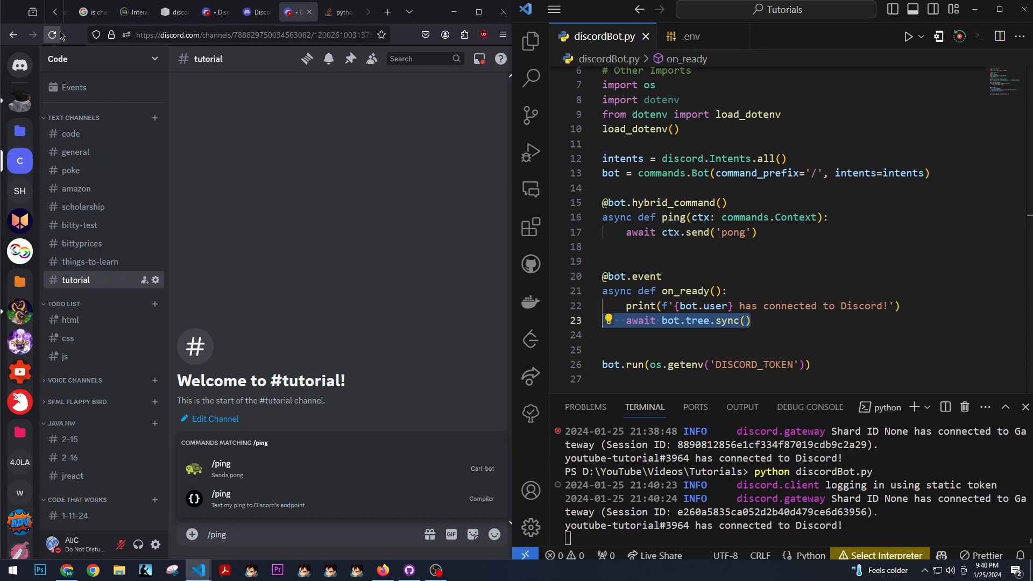
# Step: Reload Discord and invoke the bot's /ping slash command for another 'pong' reply
pyautogui.click(51, 34)
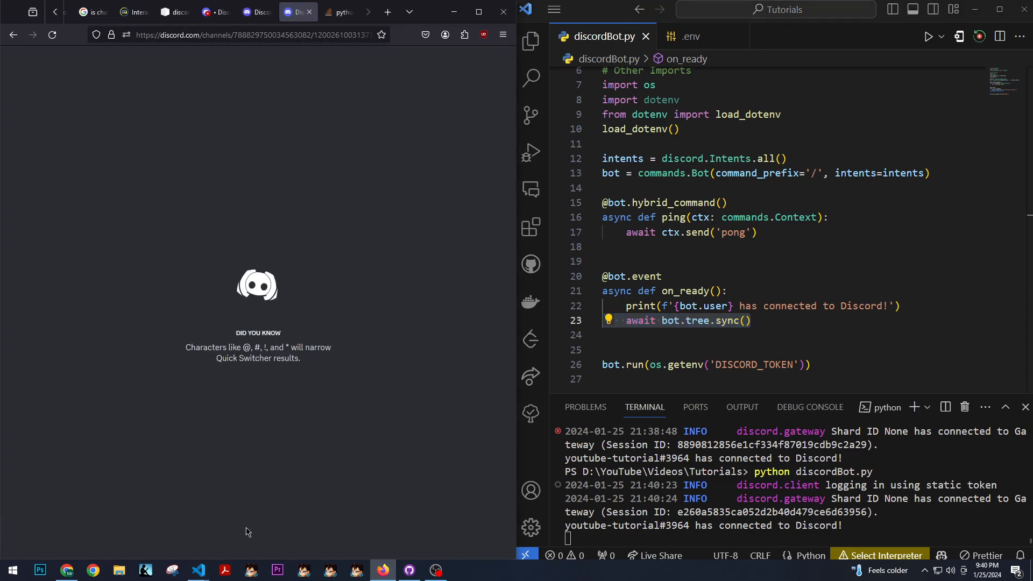
pyautogui.click(298, 12)
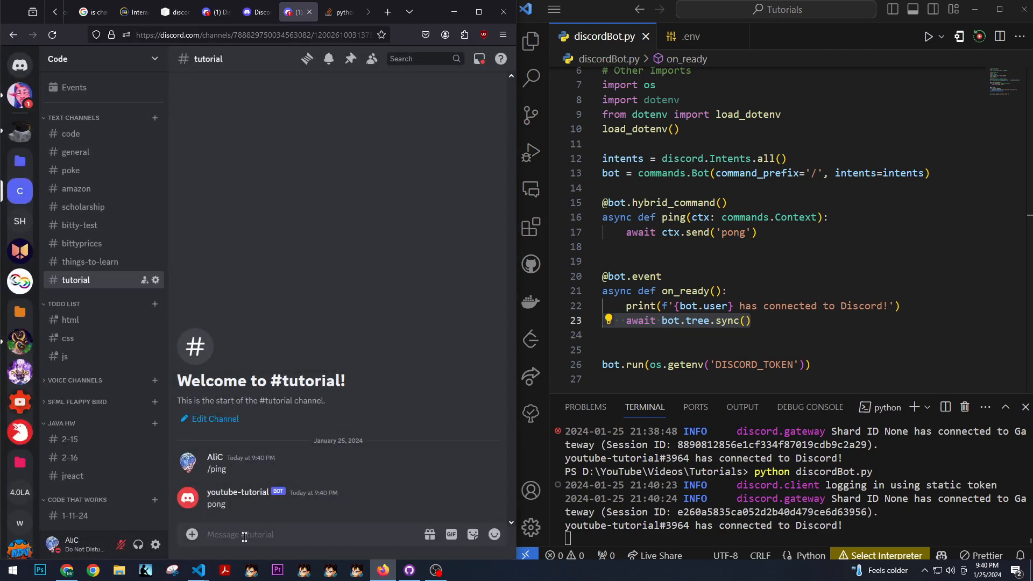
pyautogui.write('/')
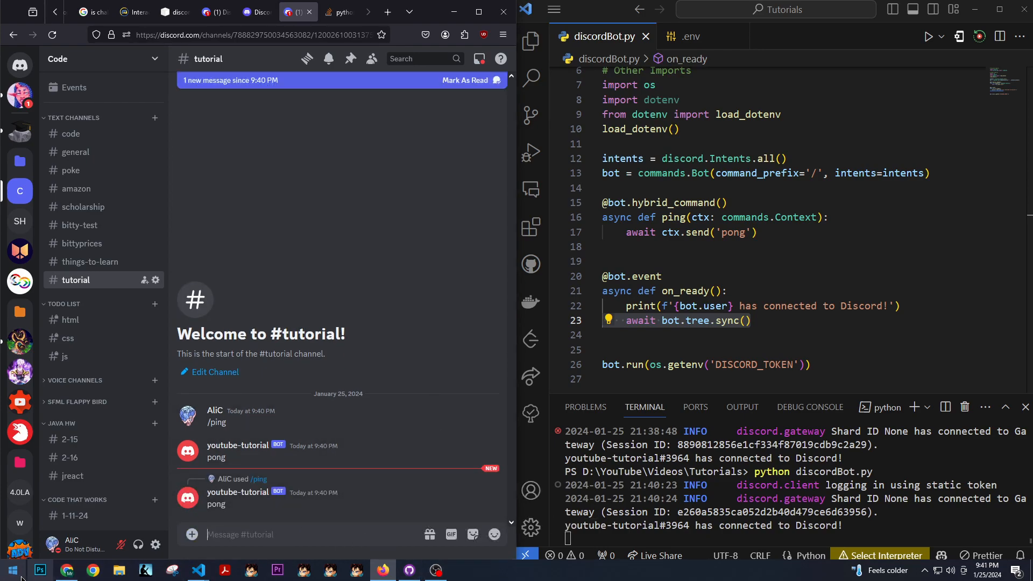
pyautogui.moveTo(70, 319)
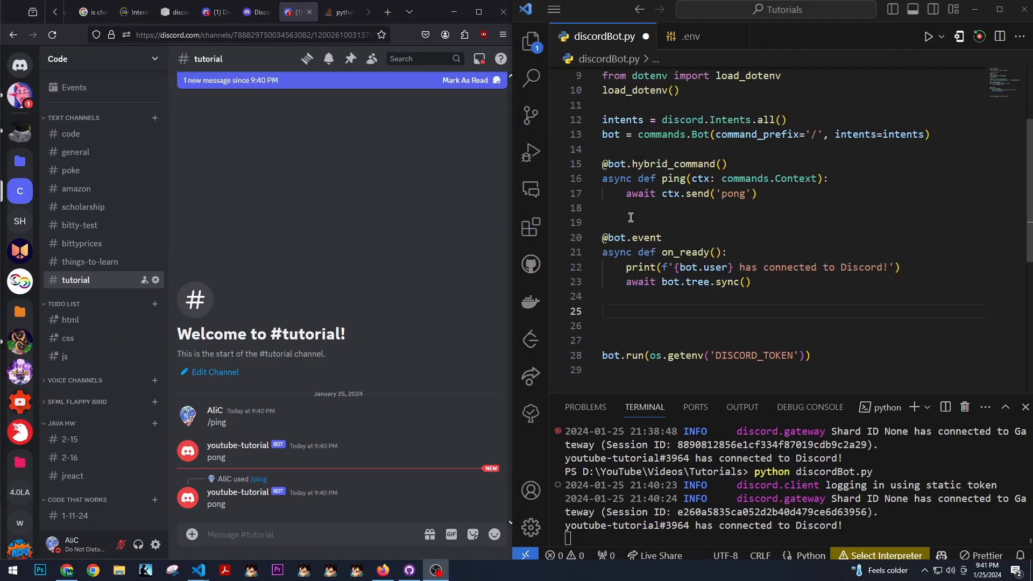
# Step: Add a hybrid sync command taking ctx: commands.Context below the ping command
pyautogui.click(750, 281)
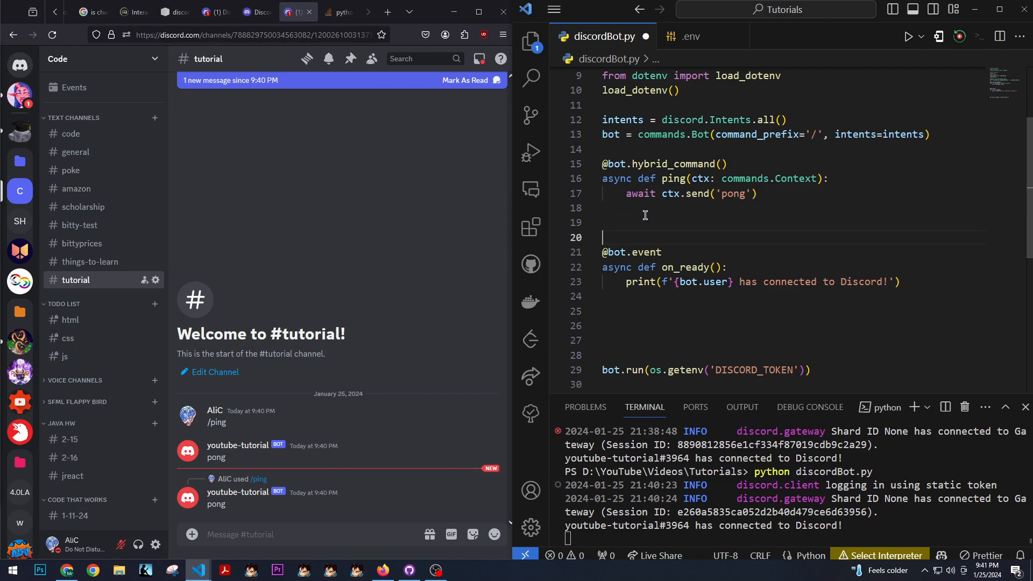
pyautogui.write('@bot.hybrid_command()')
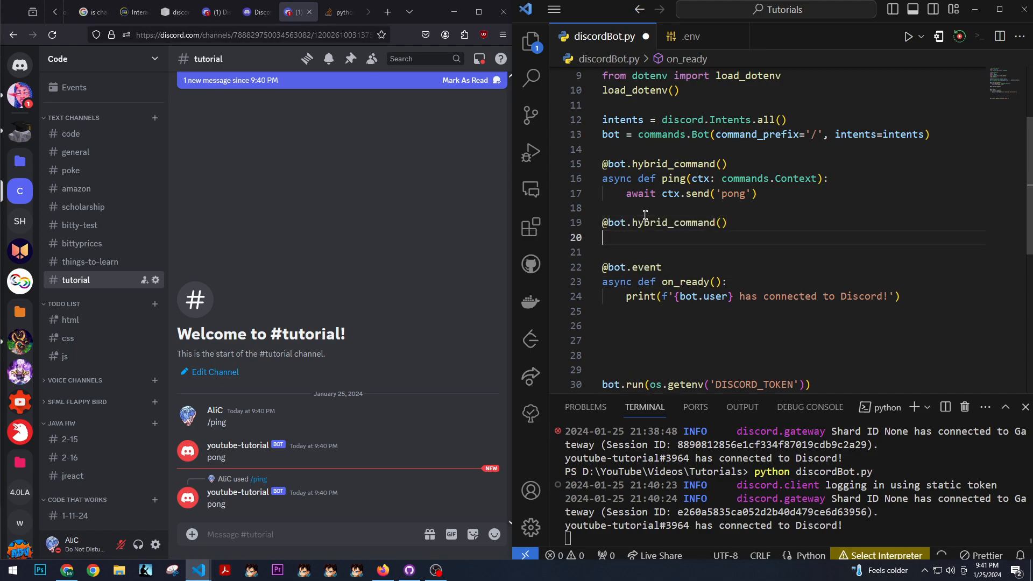
pyautogui.write('async def test(ctx: commands.Context):')
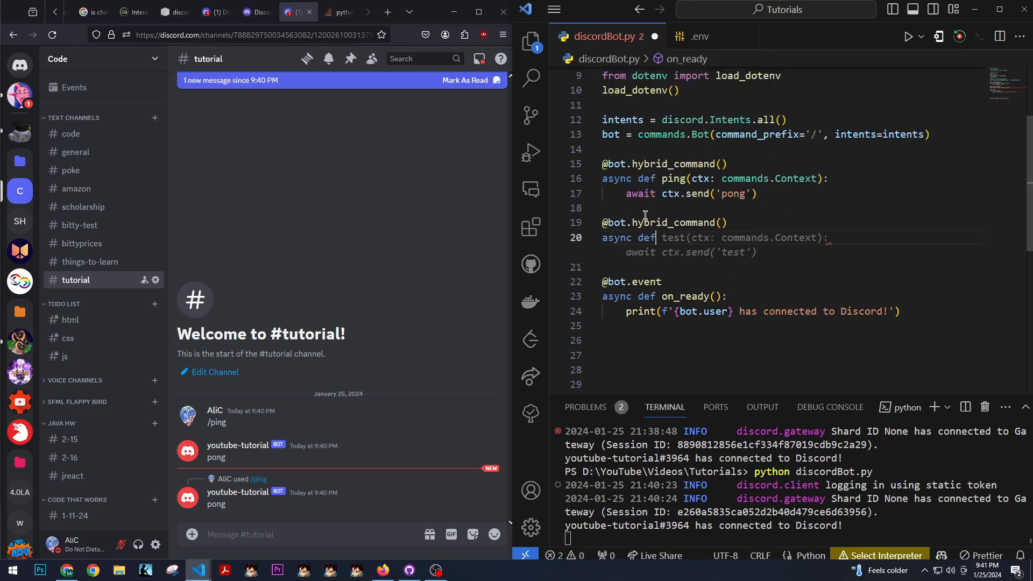
pyautogui.write('sync(ctx: commands.Context):')
pyautogui.write('await bot.tree.sync()')
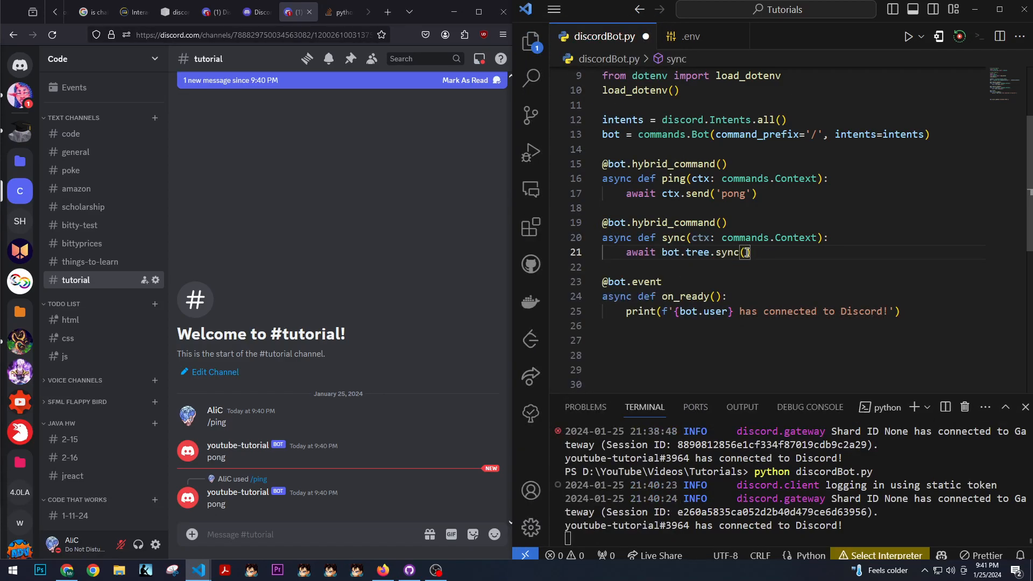
pyautogui.moveTo(744, 256)
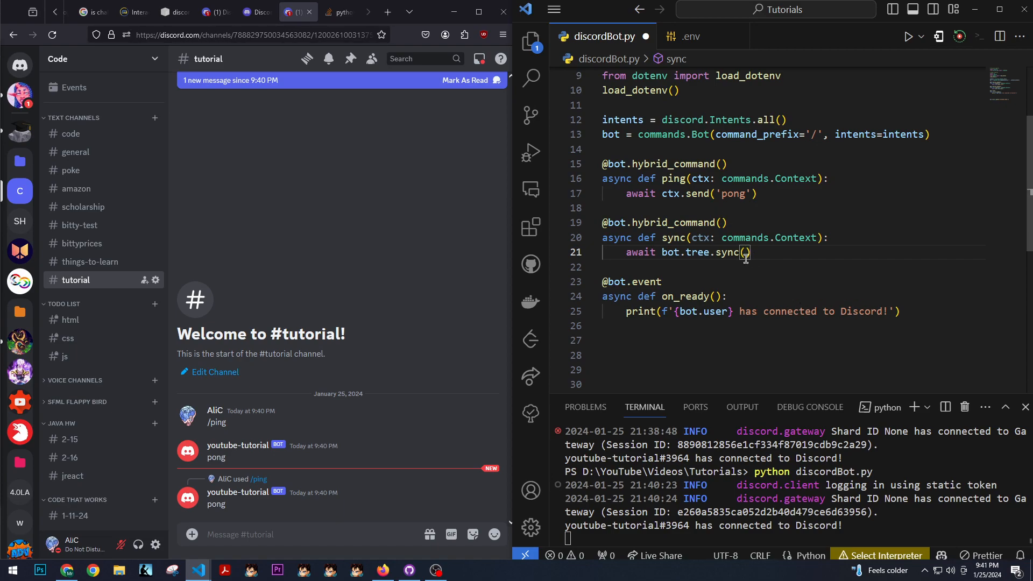
pyautogui.moveTo(748, 261)
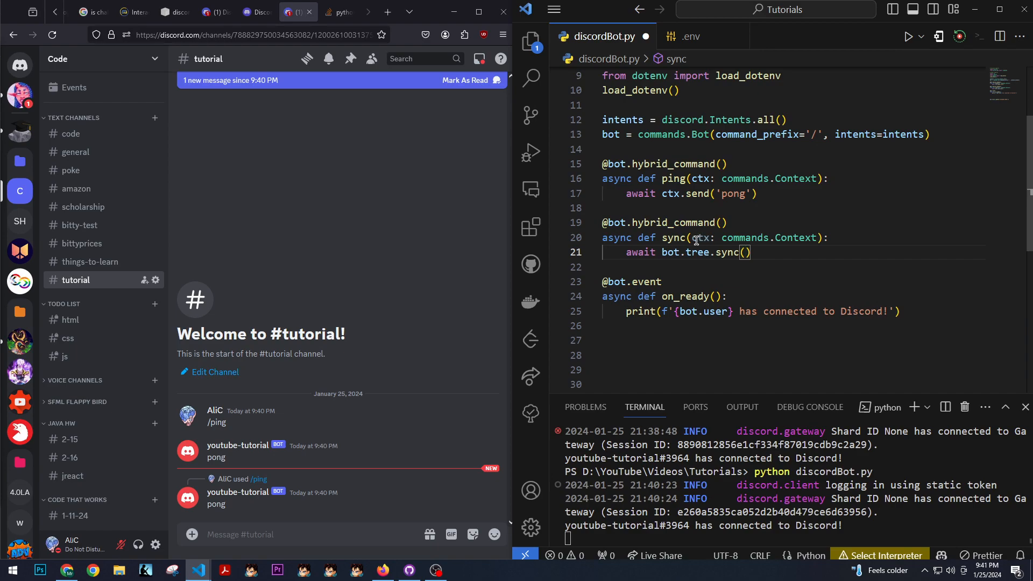
# Step: Pass guild=ctx.guild and channel=ctx.channel to bot.tree.sync() in the sync command
pyautogui.write('g')
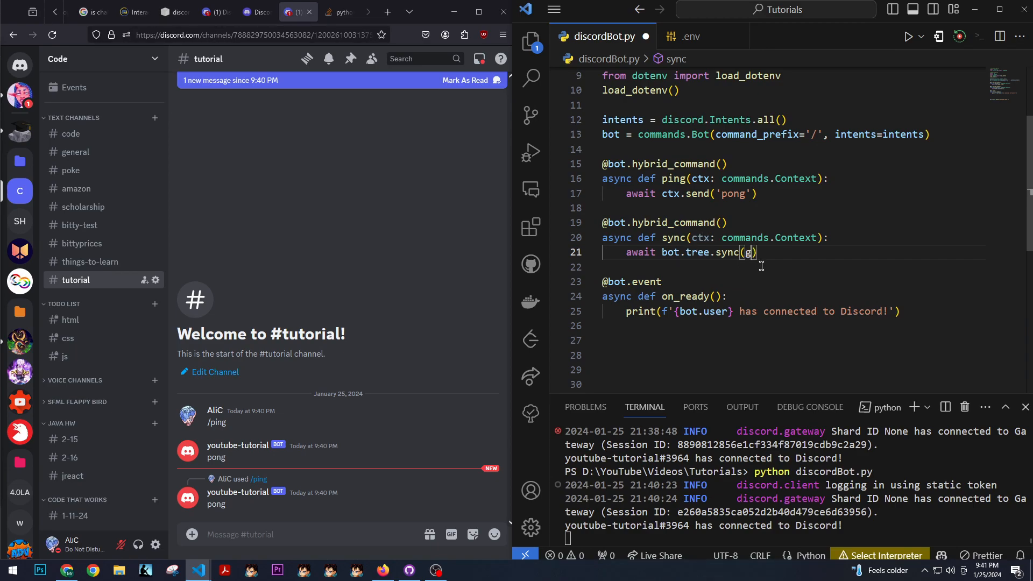
pyautogui.write('uild=ctx.guild')
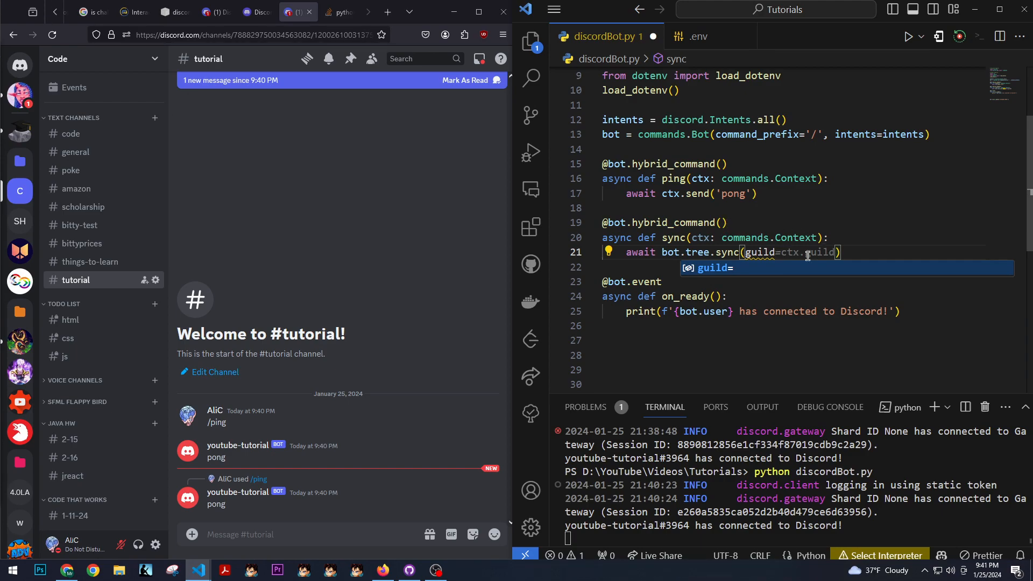
pyautogui.write(', channel=ctx.channel')
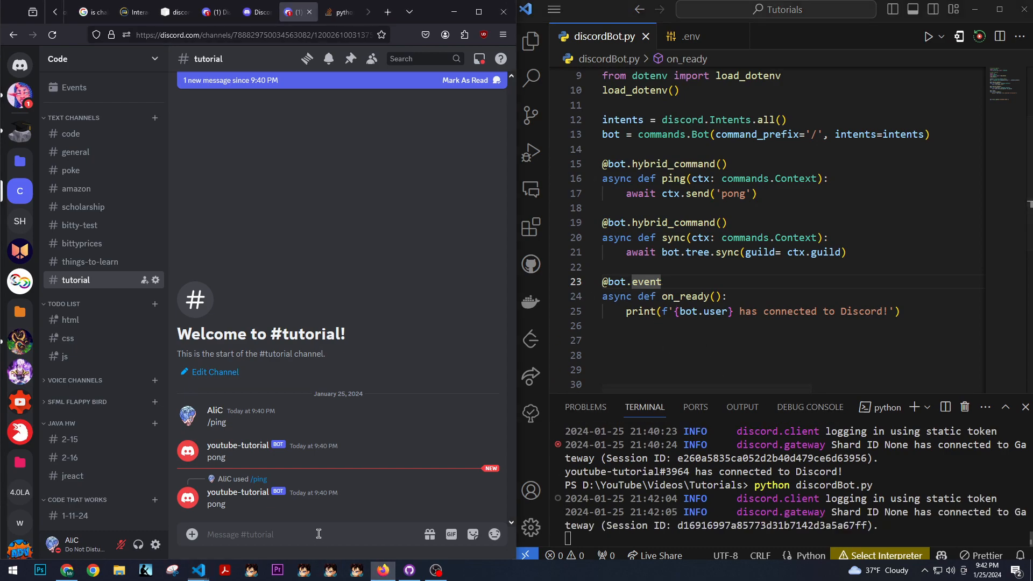
# Step: Send /sync in #tutorial and return to editing the sync command's code
pyautogui.write('/sync')
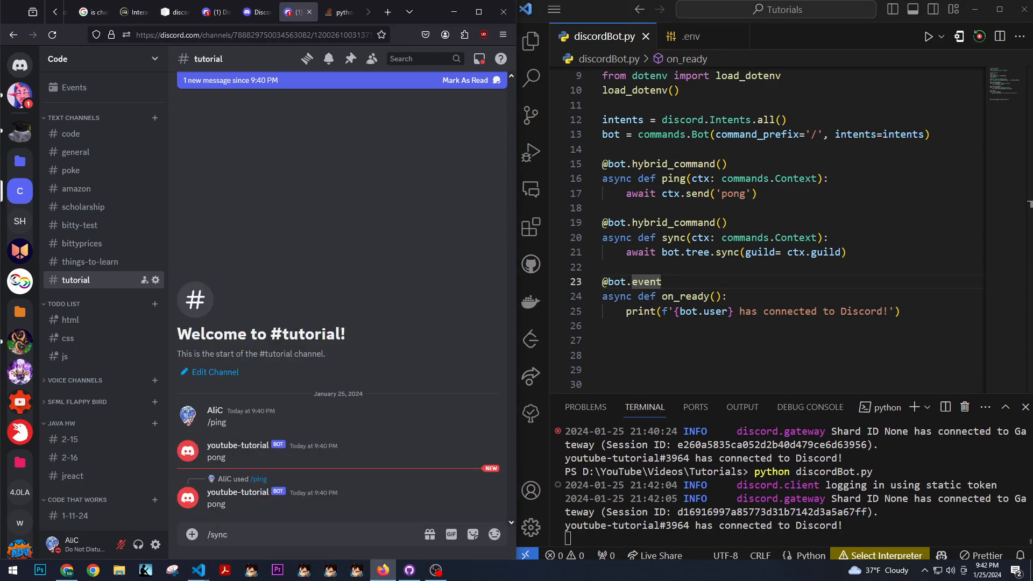
pyautogui.click(466, 79)
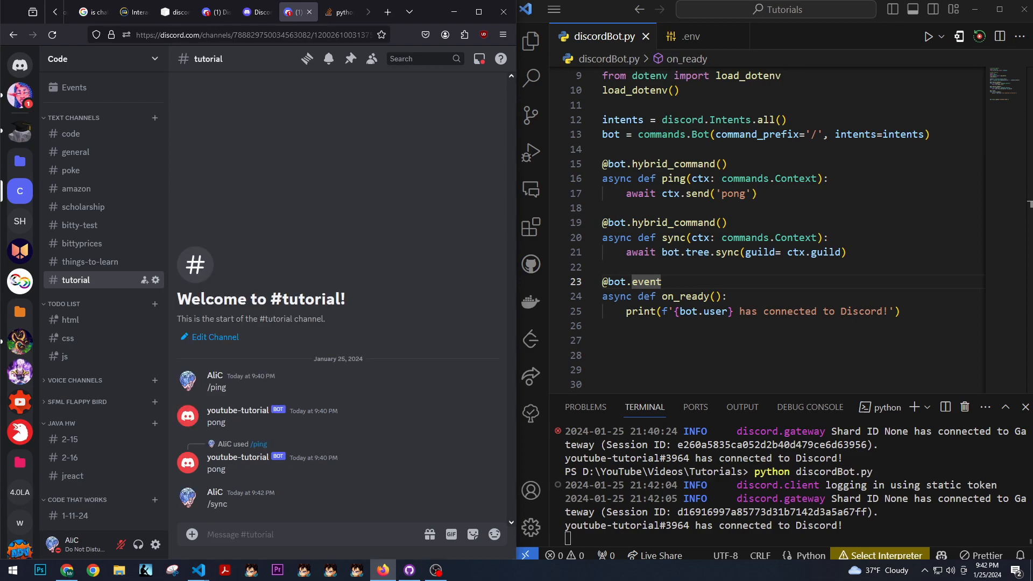
pyautogui.moveTo(535, 475)
pyautogui.write('await')
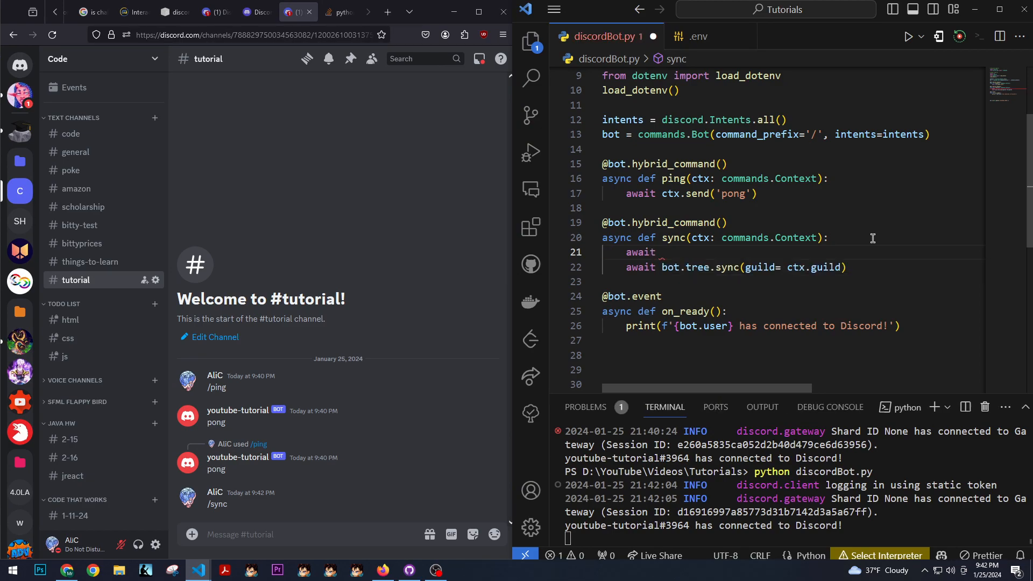
# Step: Add a print('syncing') line at the start of the sync command
pyautogui.write("print('syncing')")
pyautogui.click(345, 534)
pyautogui.write('/')
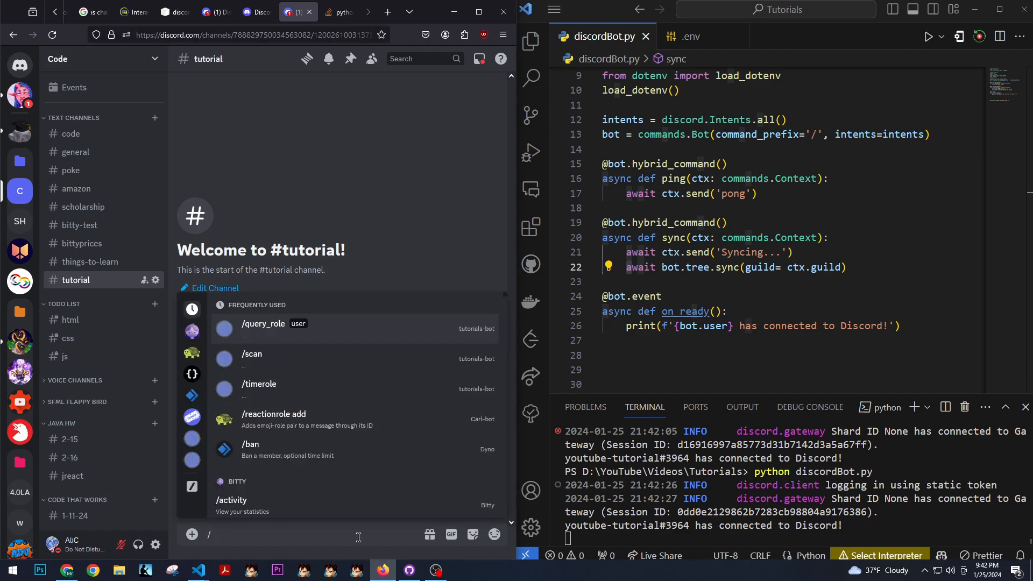
# Step: Reload Discord to see /ping and /sync offered, then empty the arguments of bot.tree.sync()
pyautogui.write('ping')
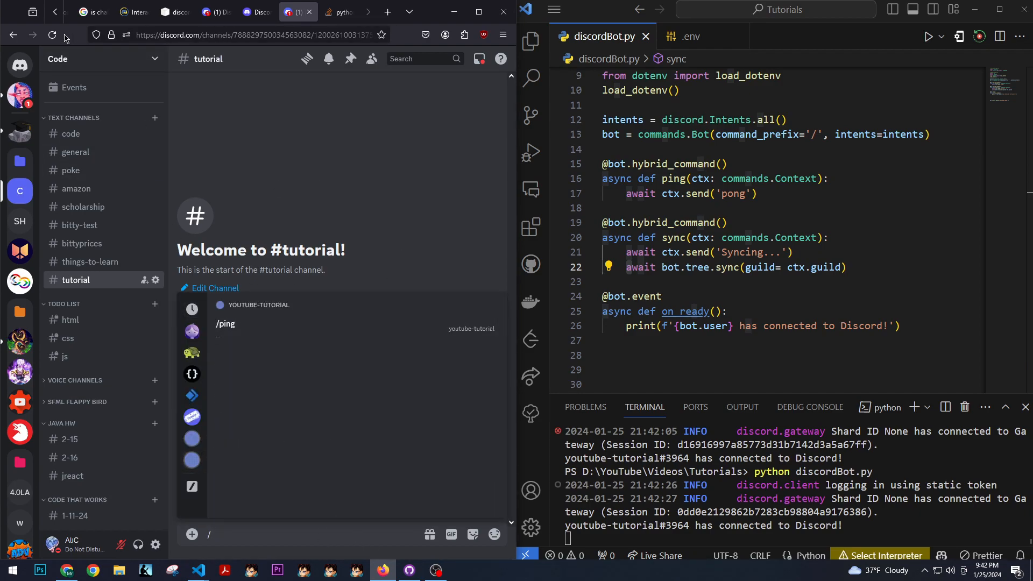
pyautogui.click(53, 34)
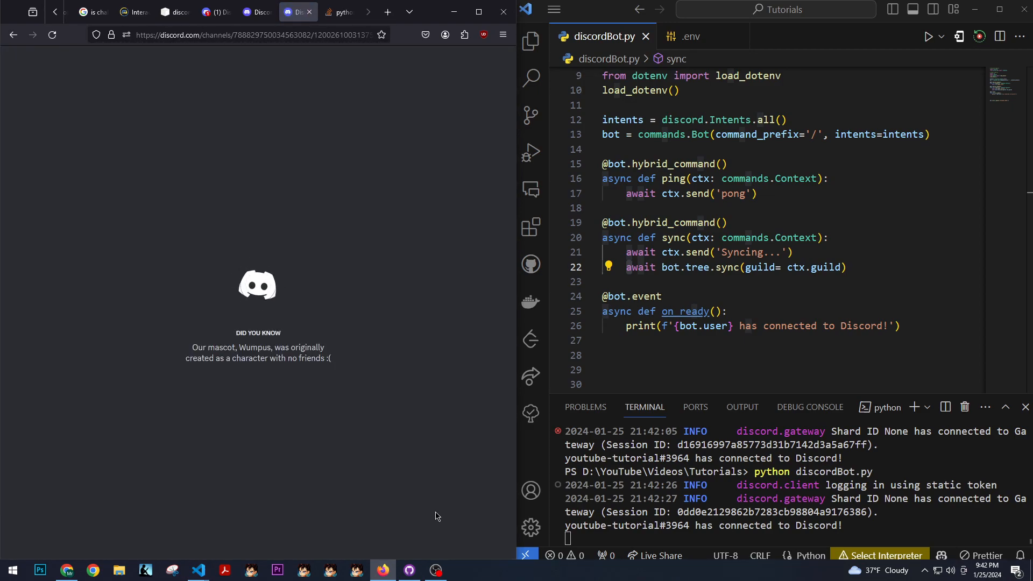
pyautogui.click(294, 11)
pyautogui.write('/')
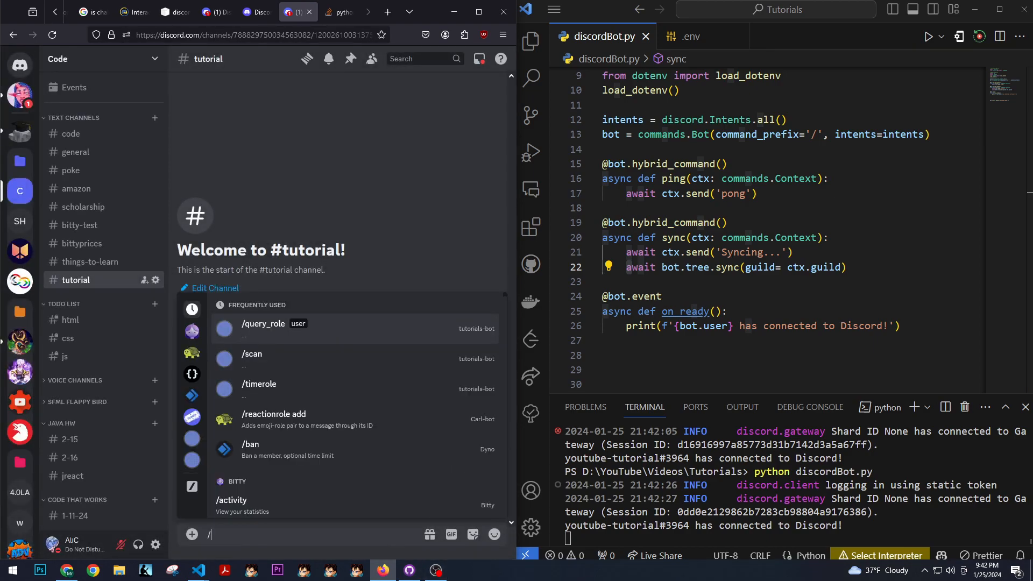
pyautogui.write('ping')
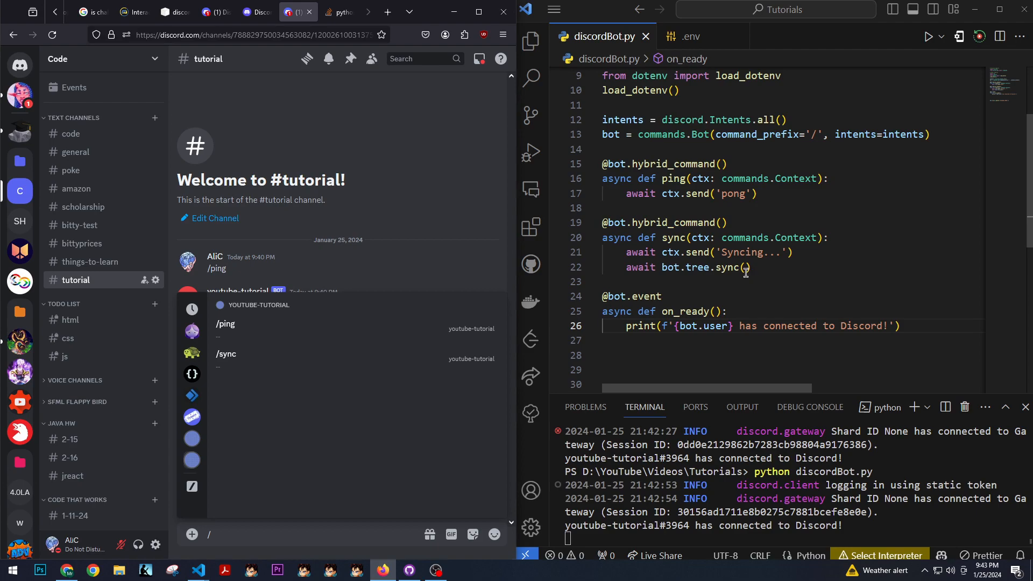
pyautogui.click(748, 267)
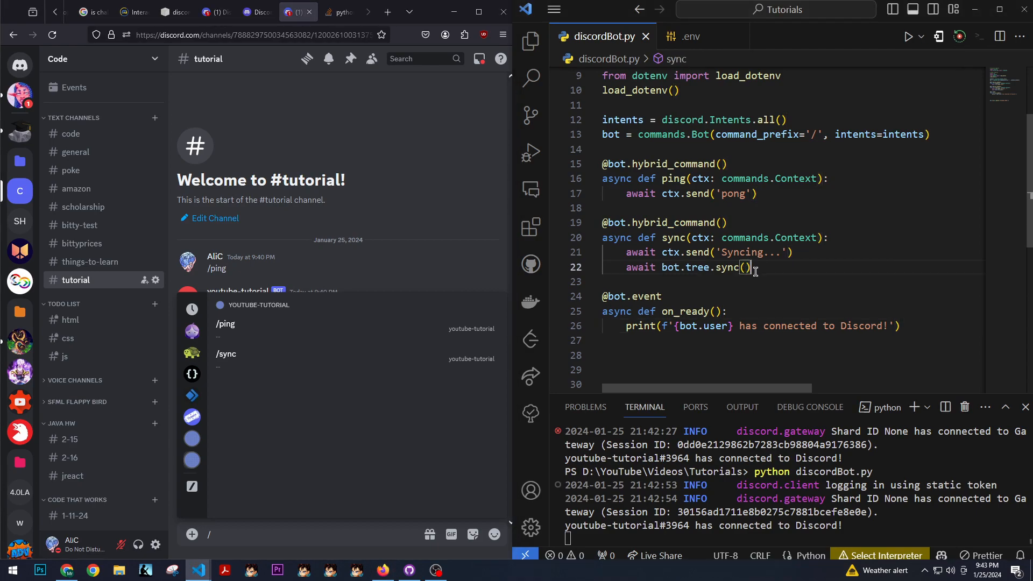
pyautogui.moveTo(354, 356)
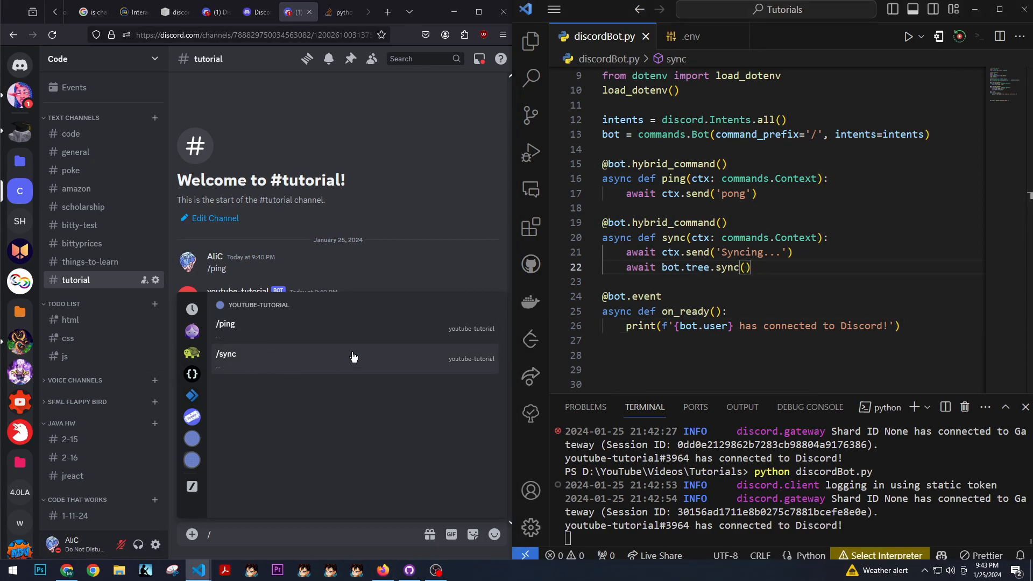
pyautogui.moveTo(353, 356)
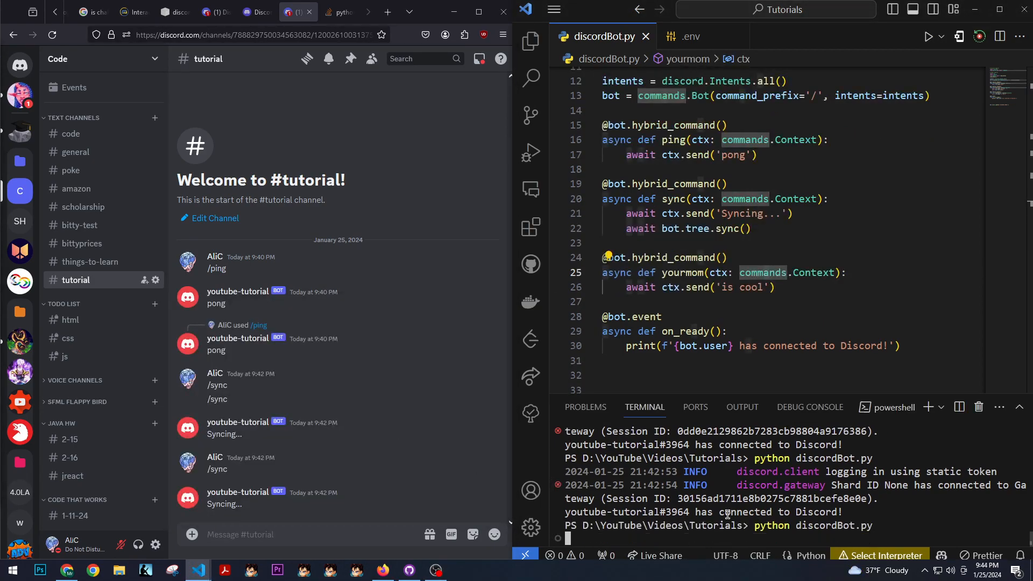
# Step: Send the /yourmom slash command in #tutorial to get the bot's 'is cool' reply
pyautogui.write('/yourmom')
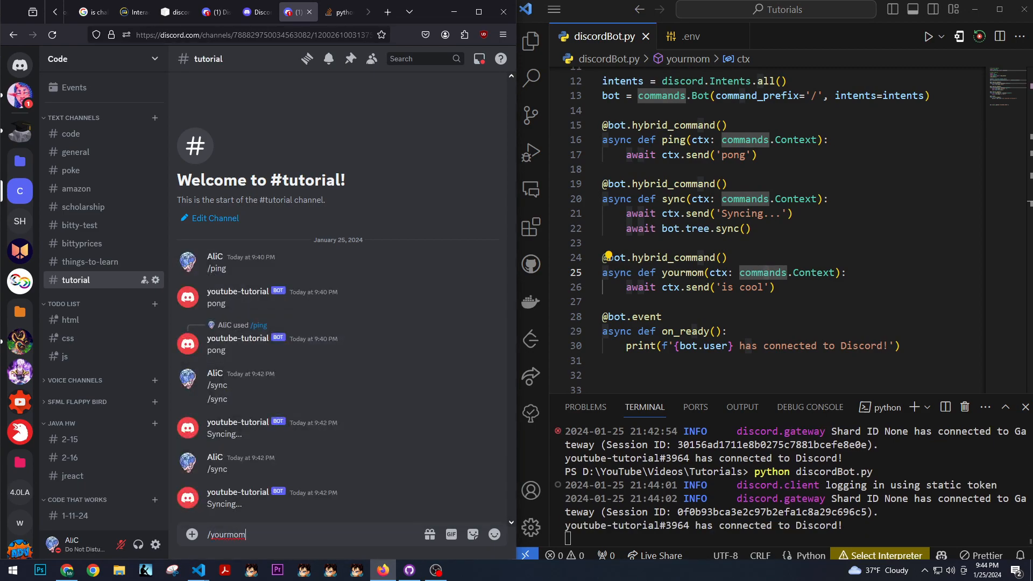
pyautogui.press('Return')
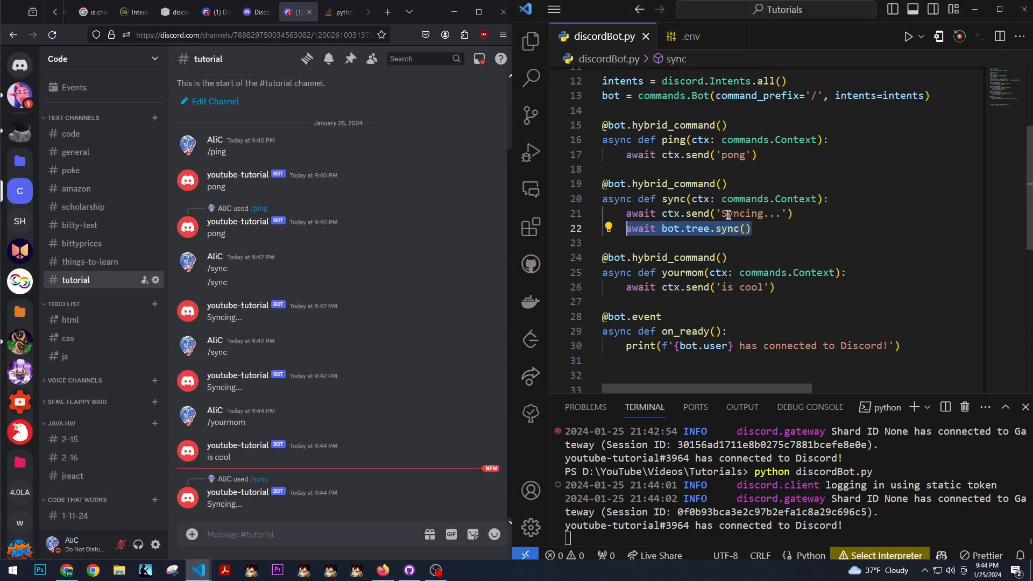
pyautogui.click(294, 534)
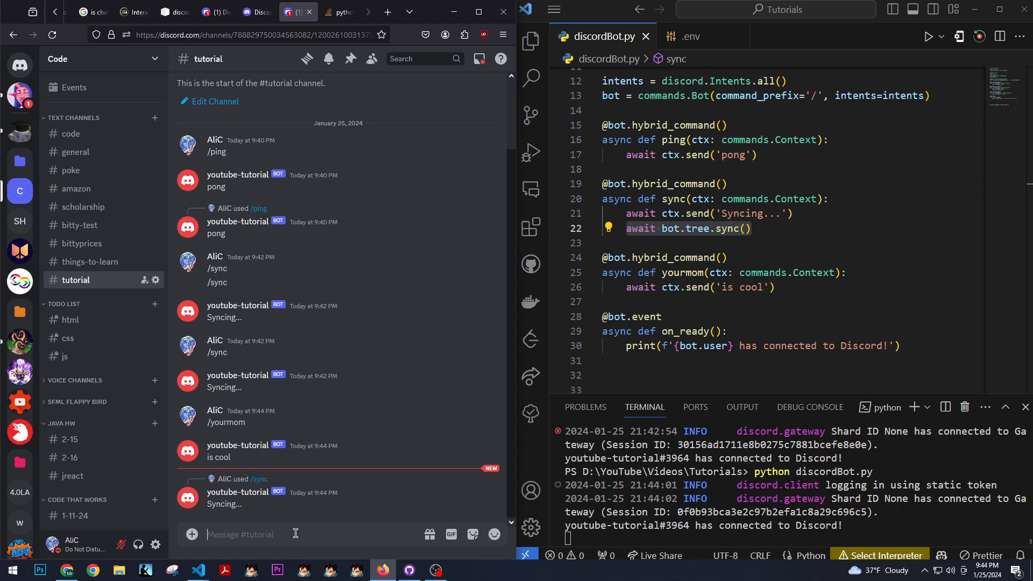
pyautogui.write('/yourmom')
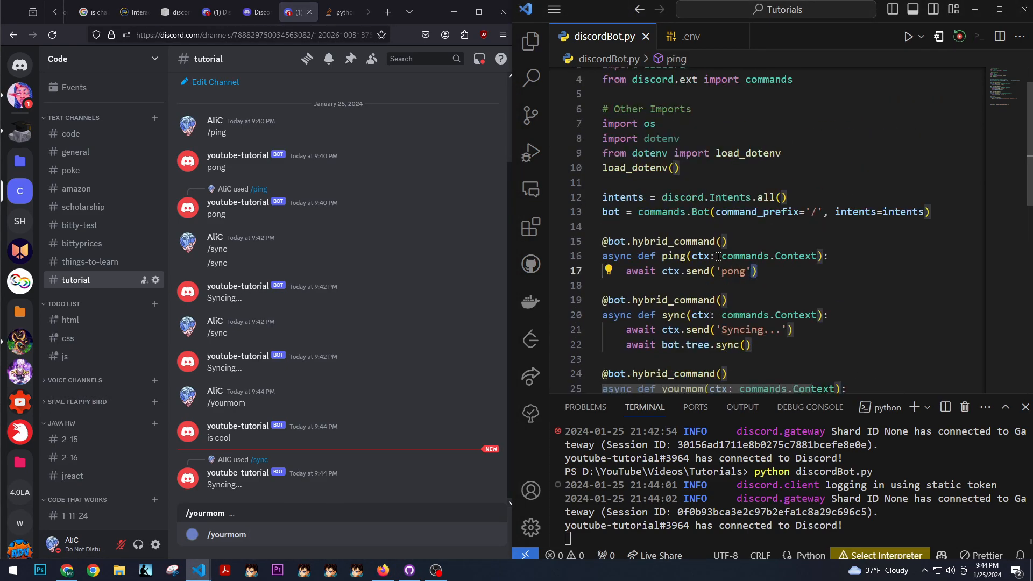
pyautogui.scroll(3)
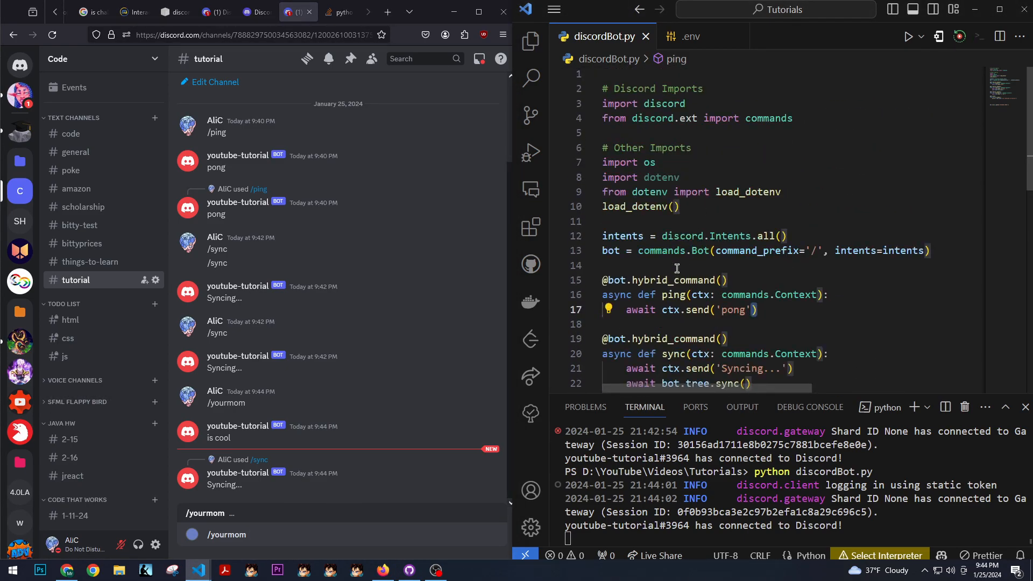
pyautogui.scroll(-3)
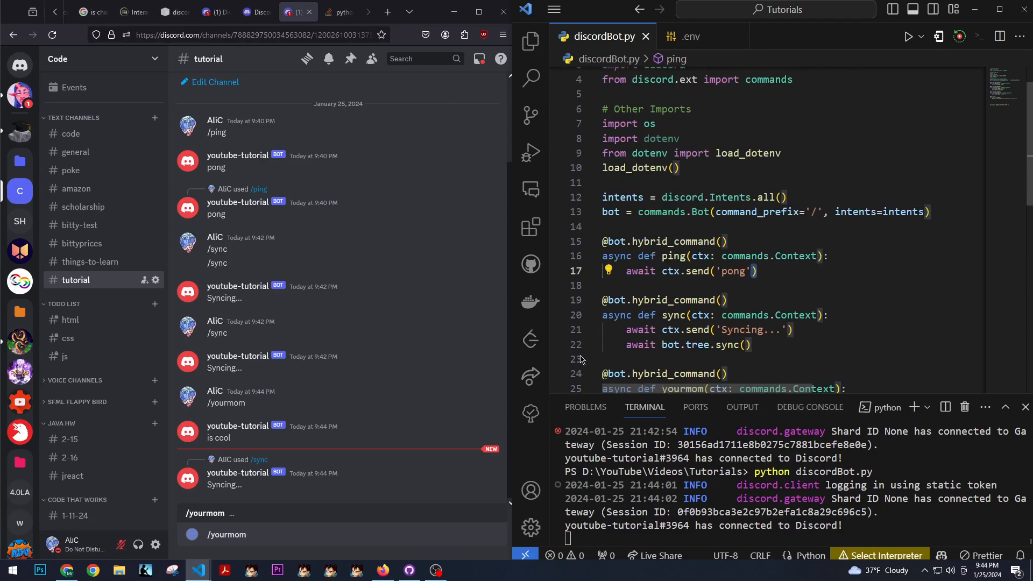
pyautogui.moveTo(635, 183)
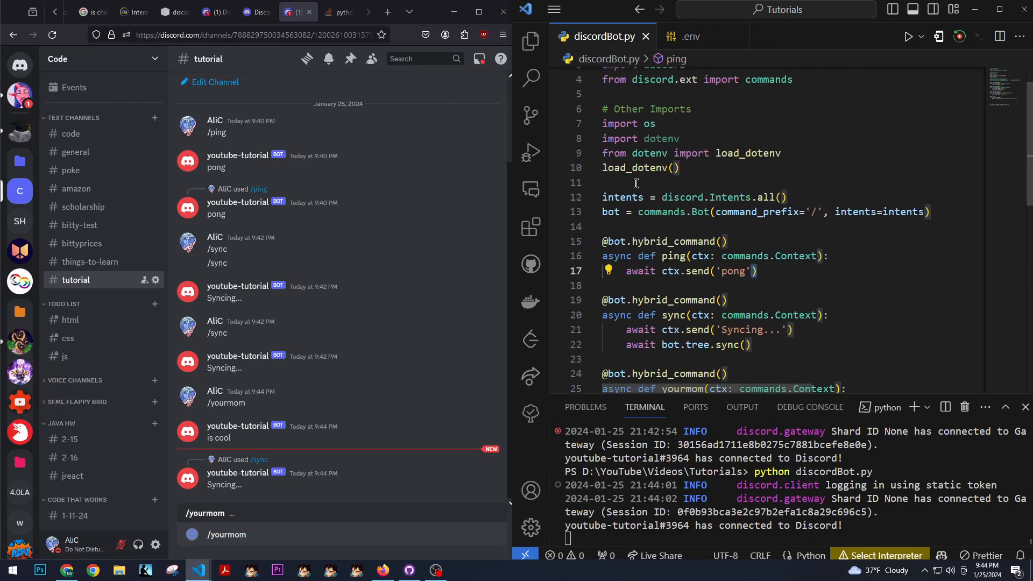
pyautogui.moveTo(622, 196)
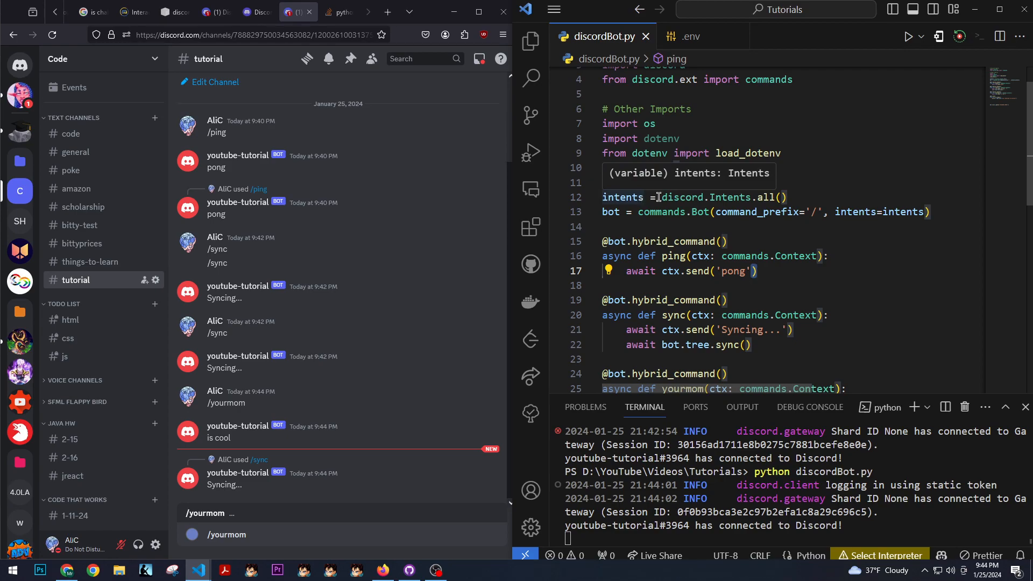
pyautogui.click(335, 12)
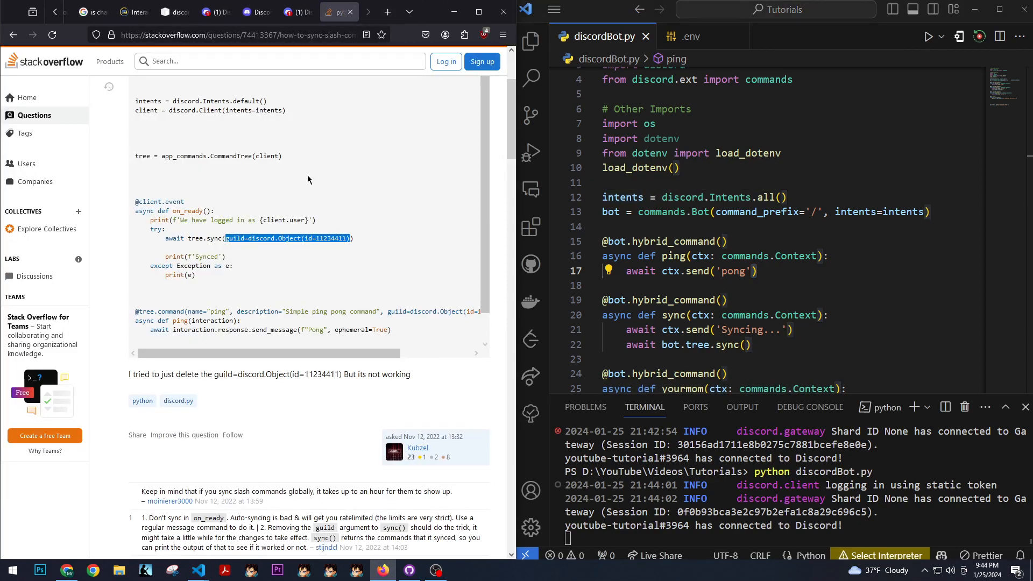
# Step: Skim the Stack Overflow answer on global syncing and switch back to the Discord tab
pyautogui.scroll(3)
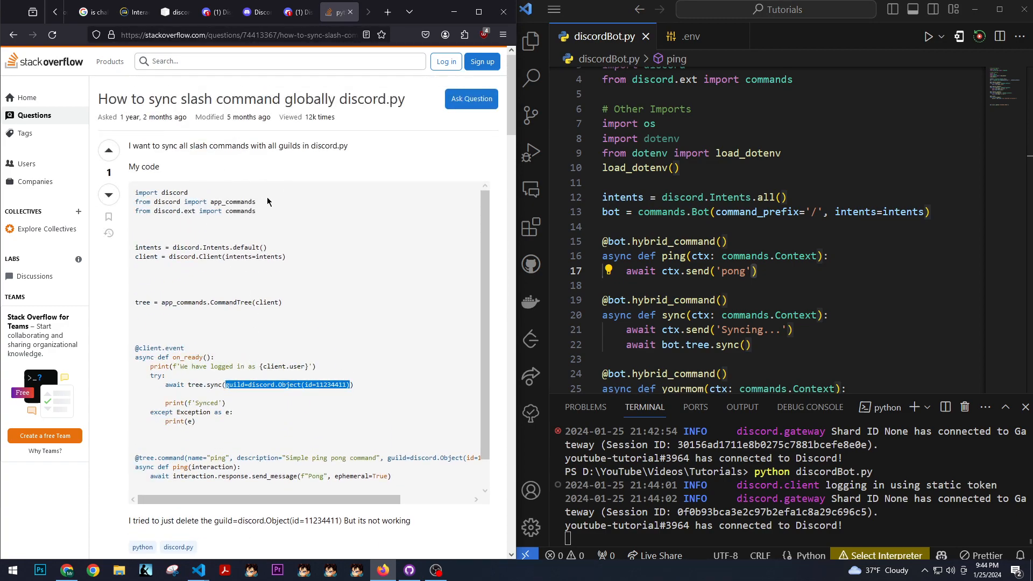
pyautogui.scroll(-3)
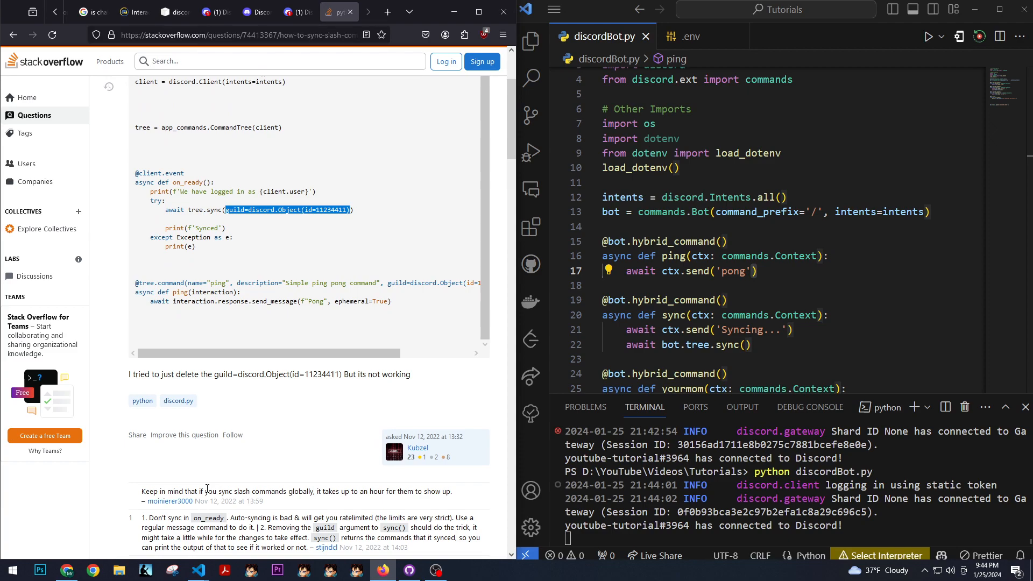
pyautogui.click(289, 12)
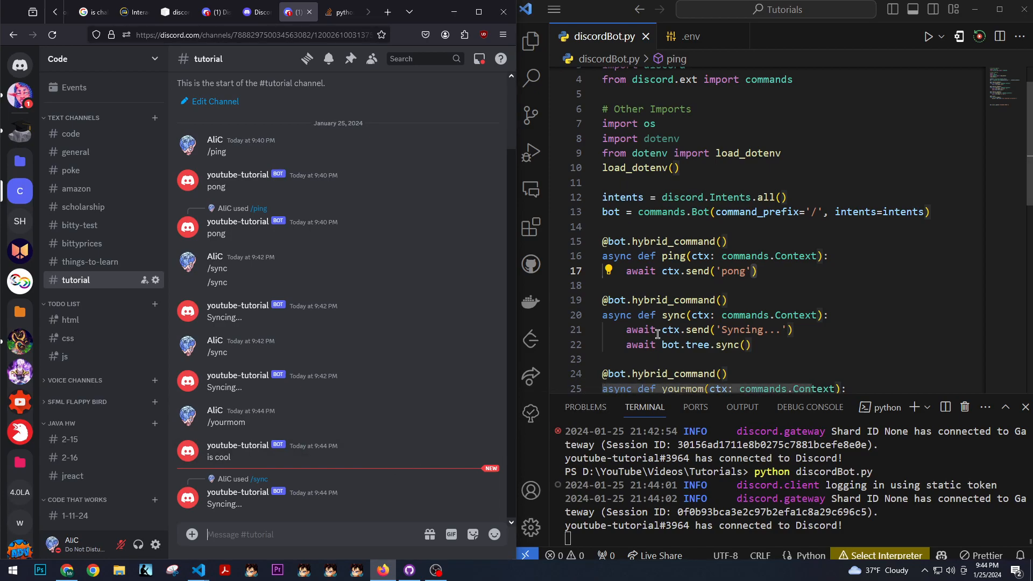
# Step: Delete the redundant 'import dotenv' line and show the project's files in the Explorer
pyautogui.scroll(-3)
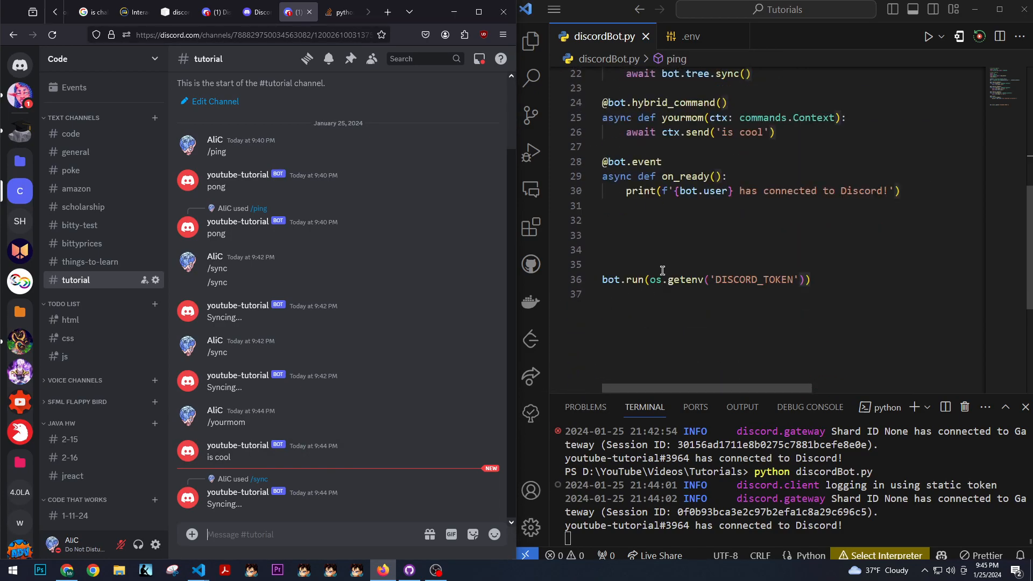
pyautogui.scroll(3)
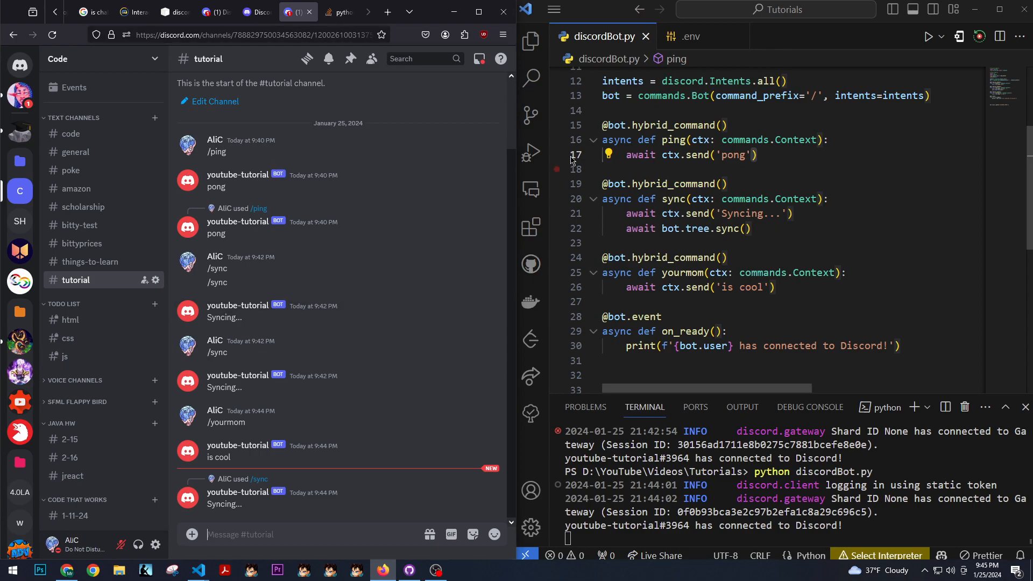
pyautogui.scroll(-3)
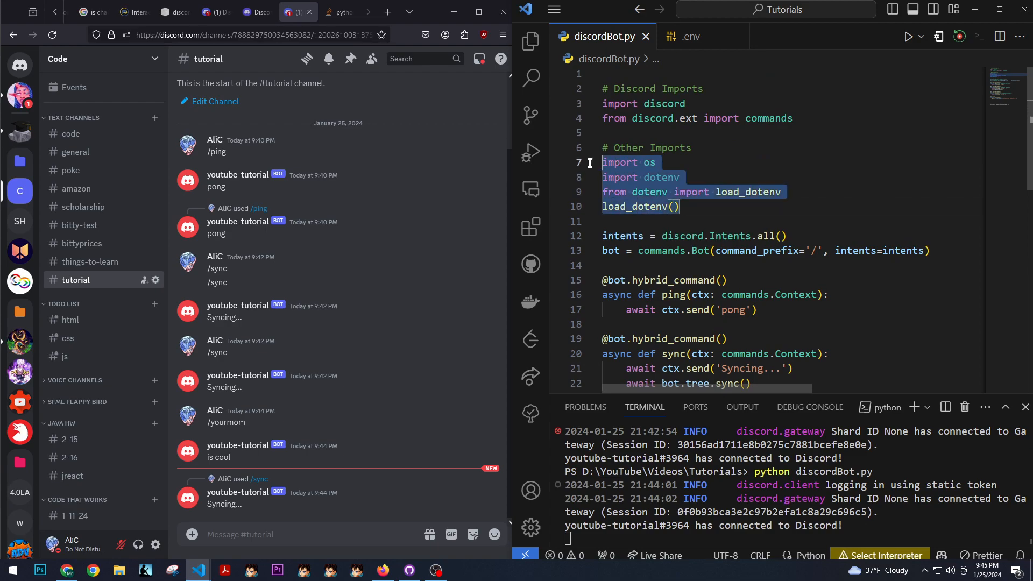
pyautogui.click(639, 176)
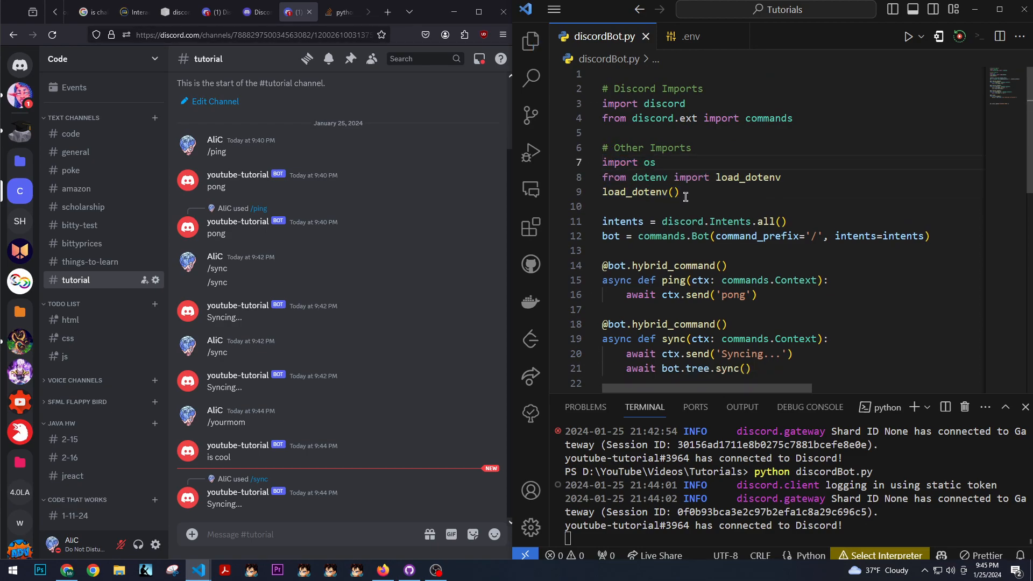
pyautogui.click(531, 41)
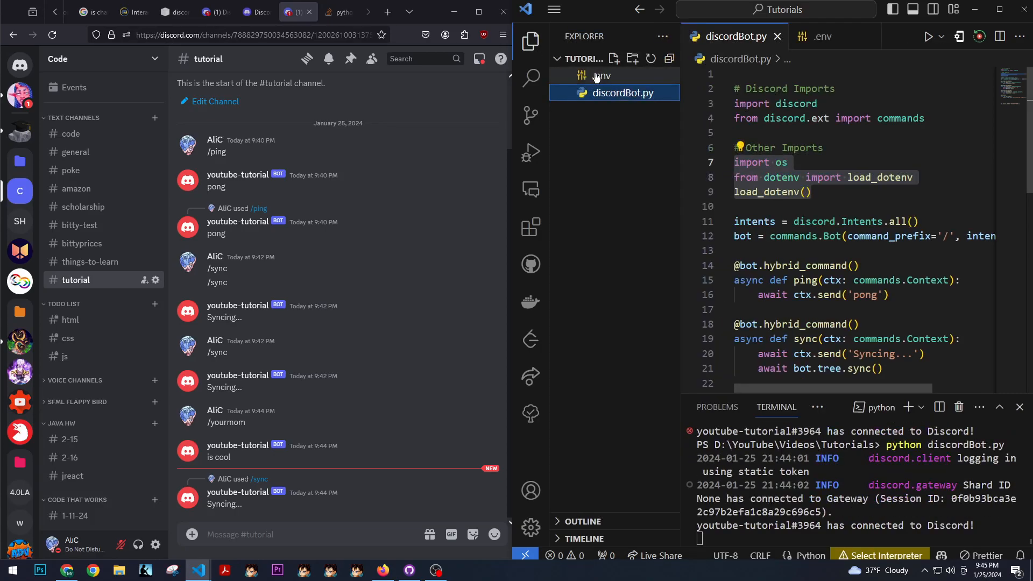
# Step: Return to discordBot.py and confirm bot.run reads os.getenv('DISCORD_TOKEN') matching the .env entry
pyautogui.scroll(-3)
pyautogui.write("DISCORD_TOKEN = ''")
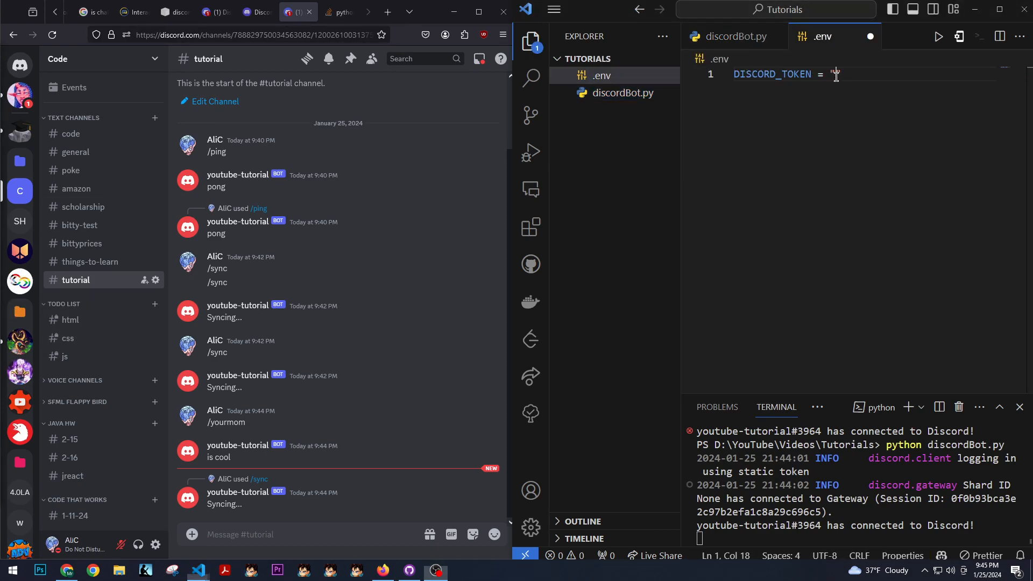
pyautogui.click(614, 92)
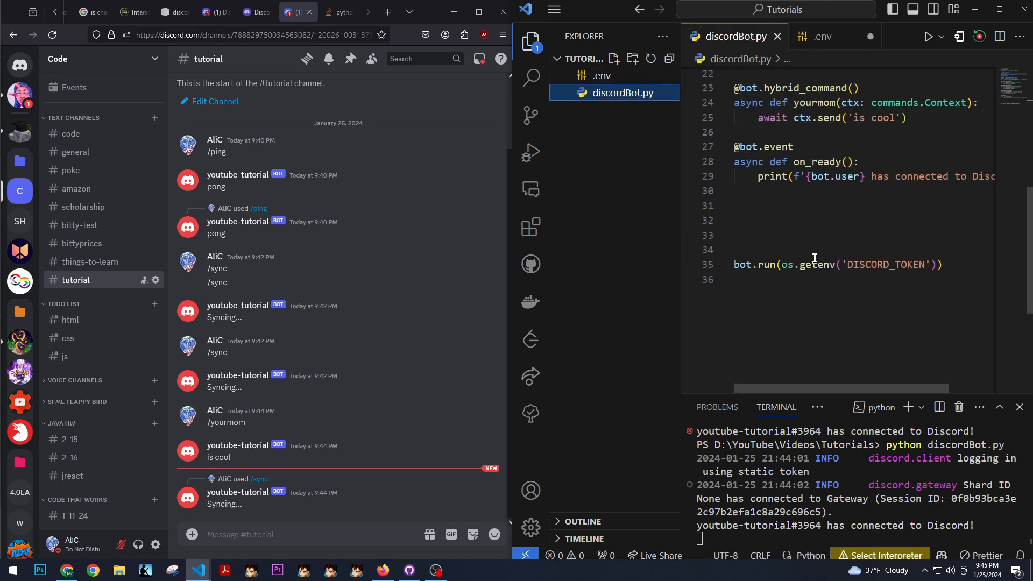
pyautogui.moveTo(900, 241)
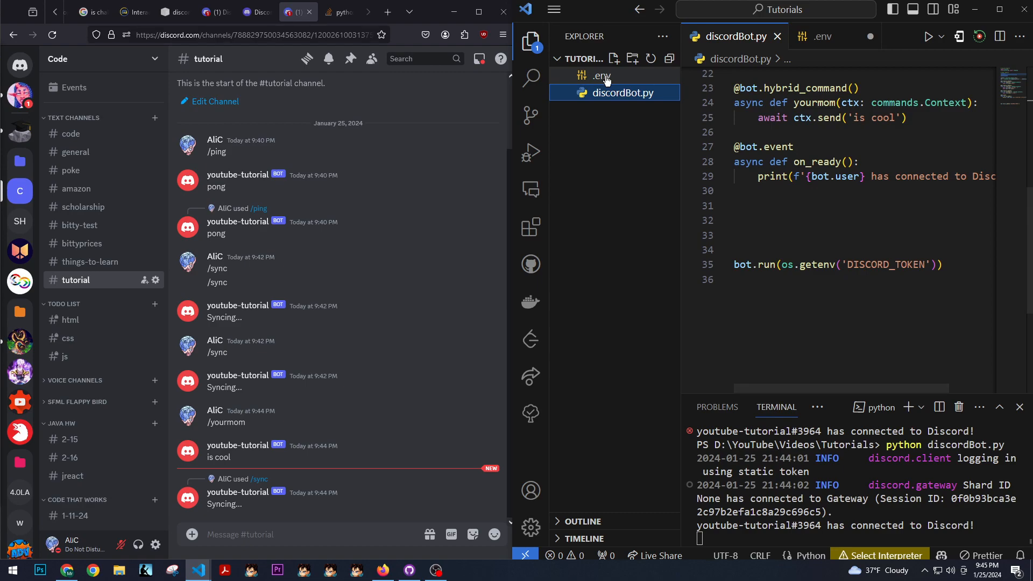
pyautogui.moveTo(601, 75)
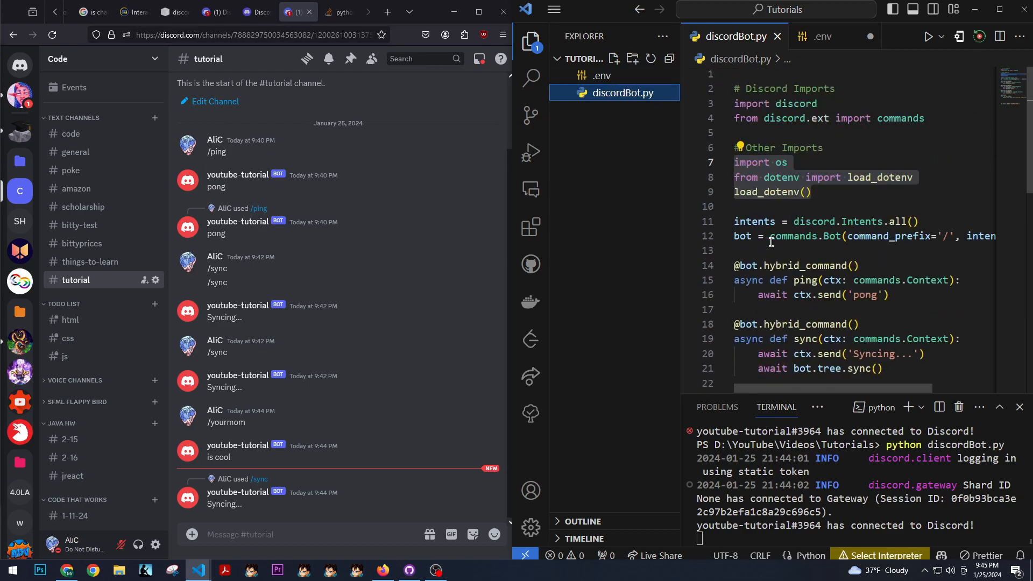
pyautogui.scroll(-3)
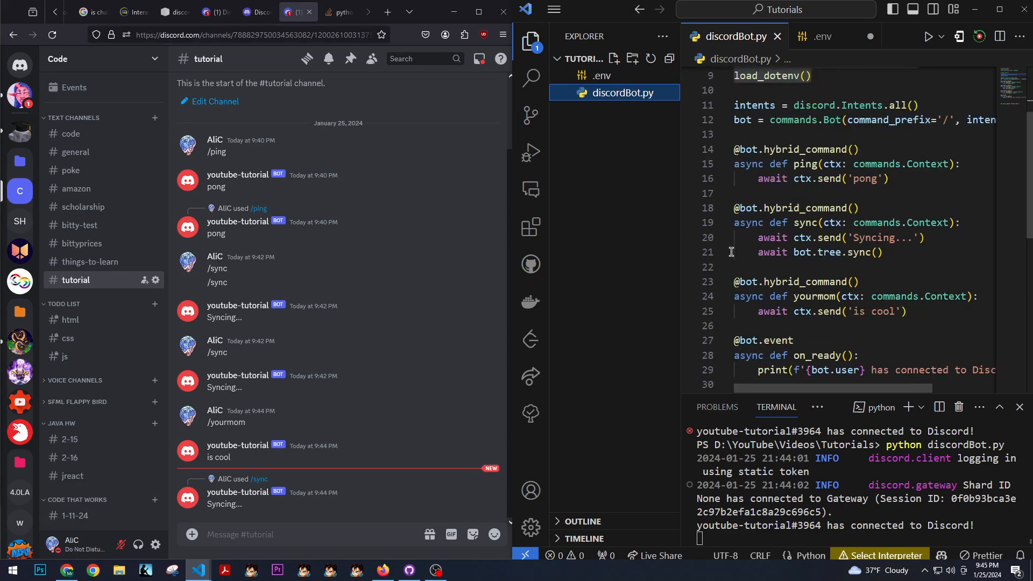
pyautogui.scroll(-3)
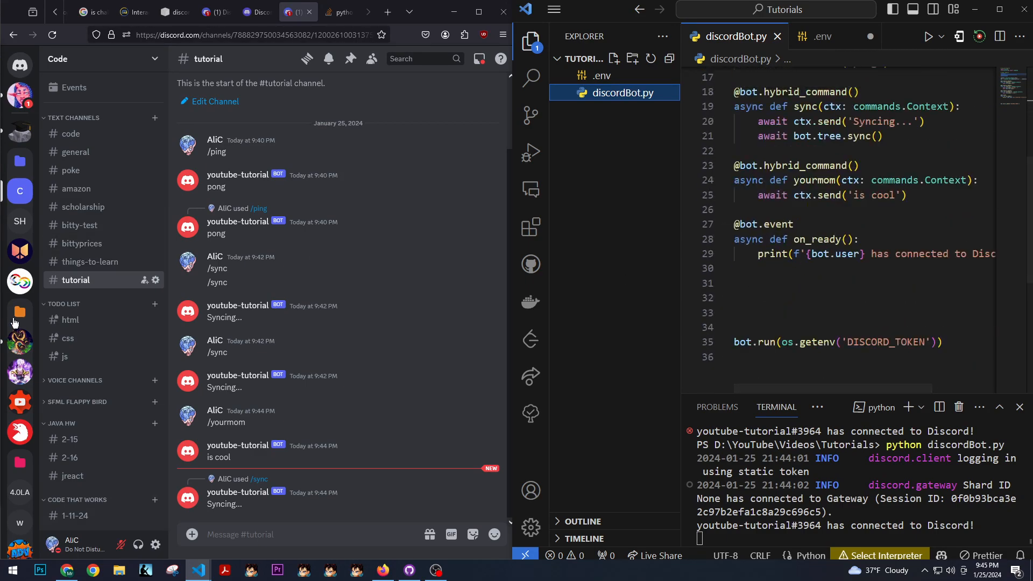
# Step: Generate the OAuth2 invite URL with bot scope and permissions=8 and place it in the address bar
pyautogui.click(256, 12)
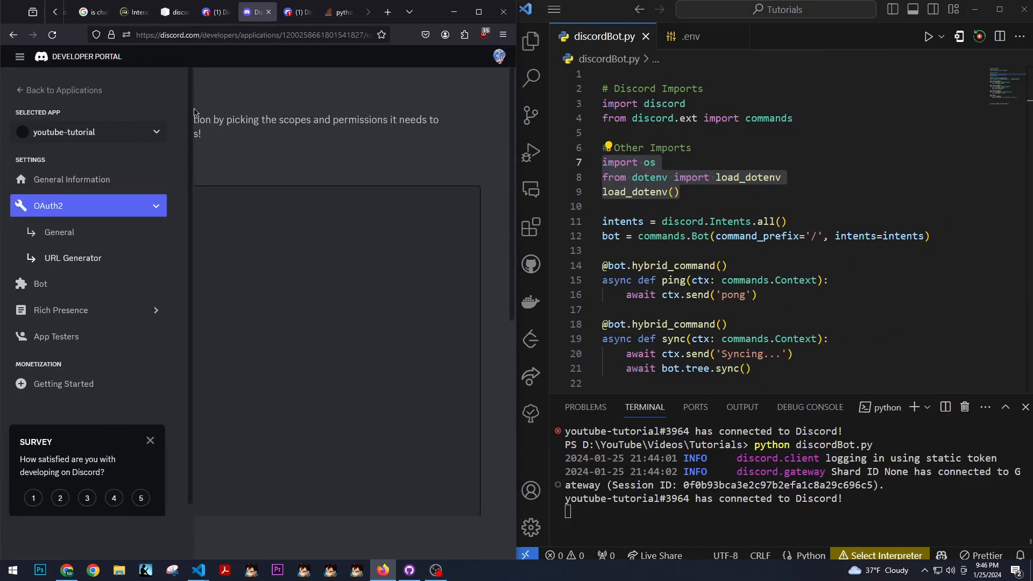
pyautogui.moveTo(71, 179)
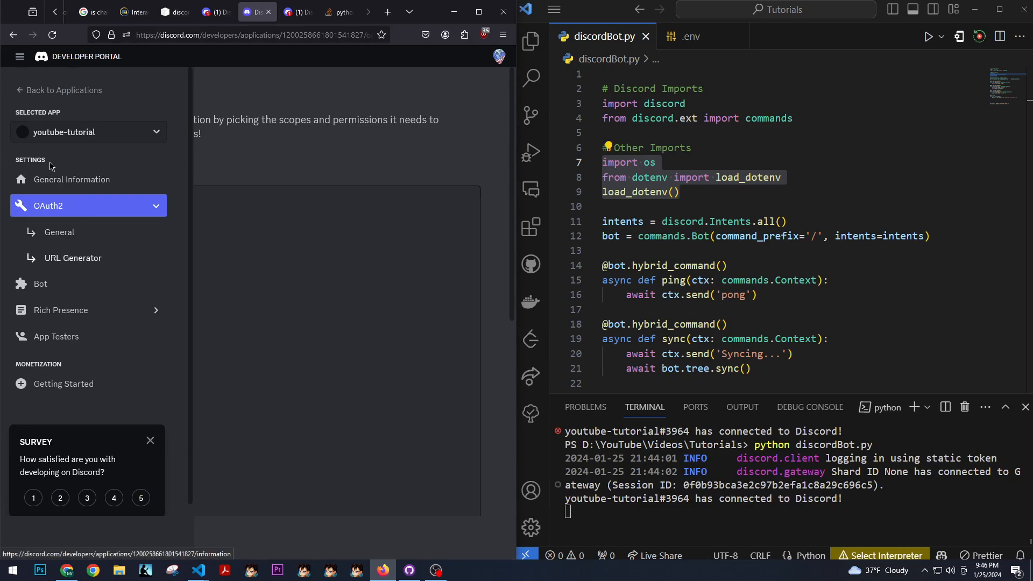
pyautogui.scroll(-3)
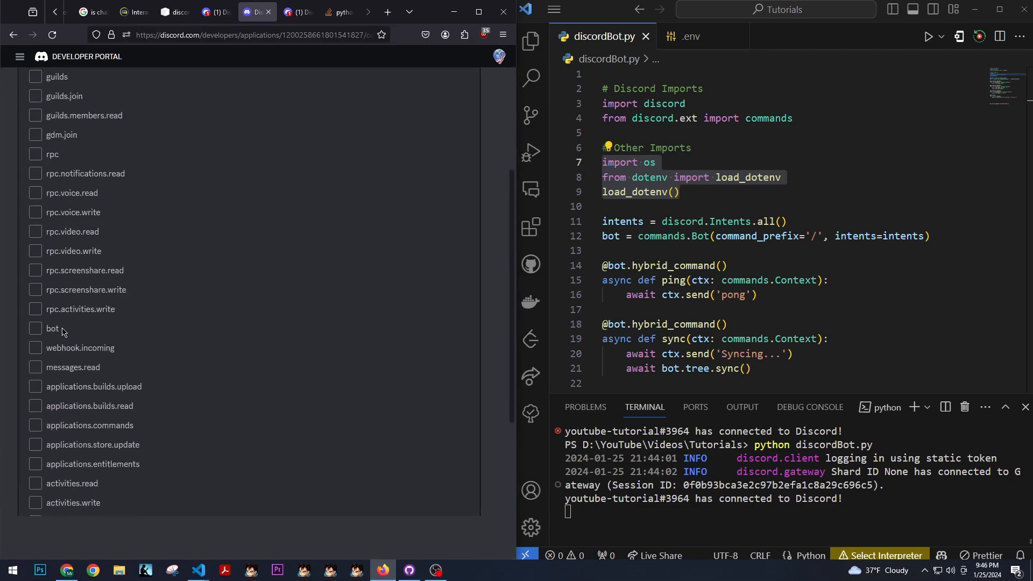
pyautogui.scroll(-3)
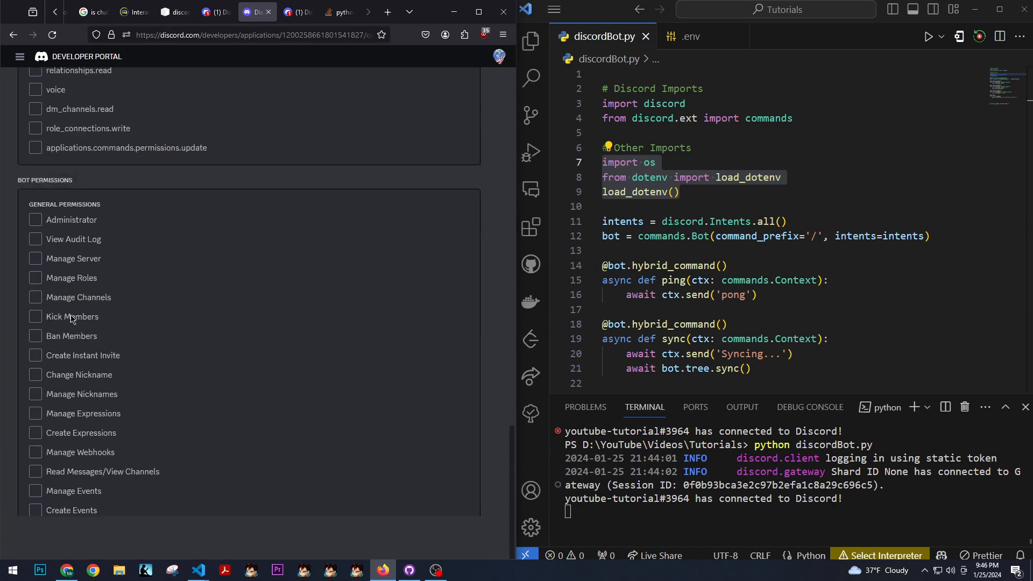
pyautogui.scroll(-3)
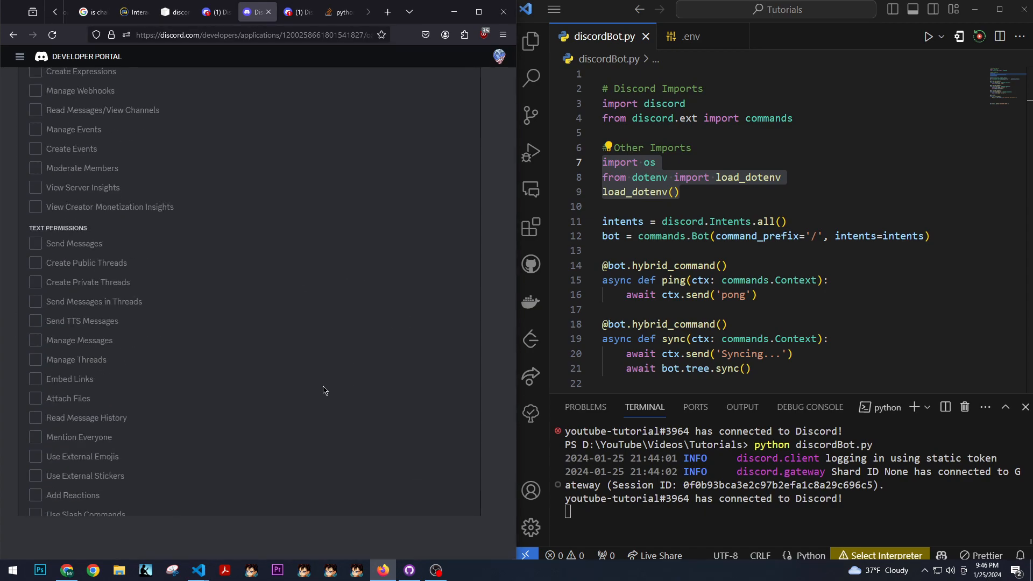
pyautogui.scroll(-3)
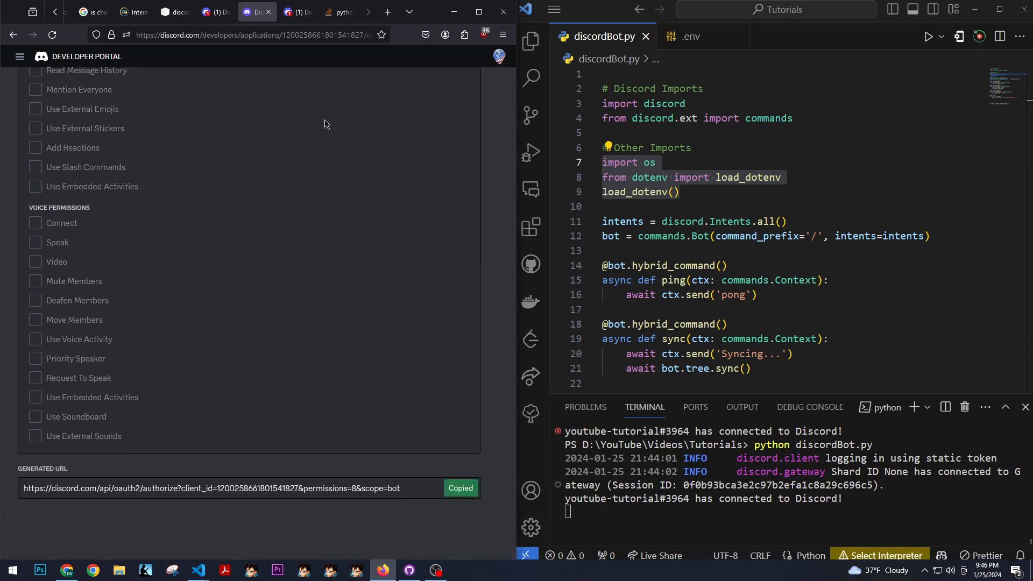
pyautogui.click(250, 35)
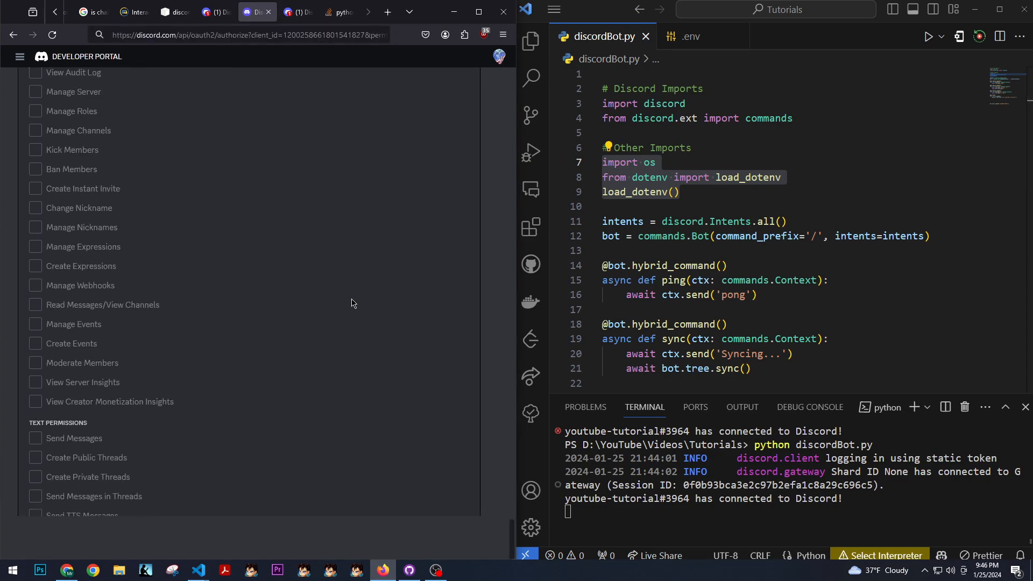
pyautogui.scroll(3)
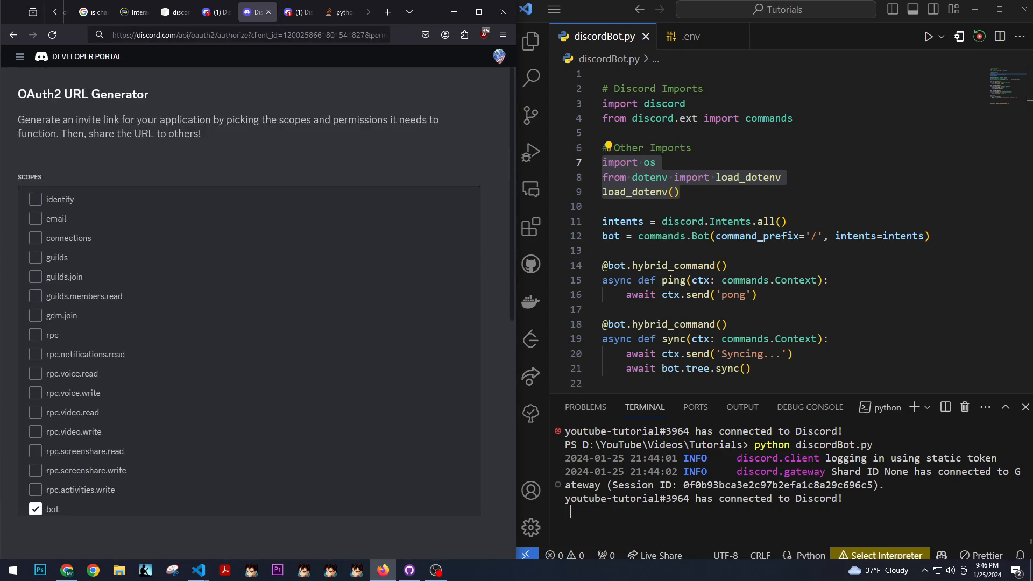